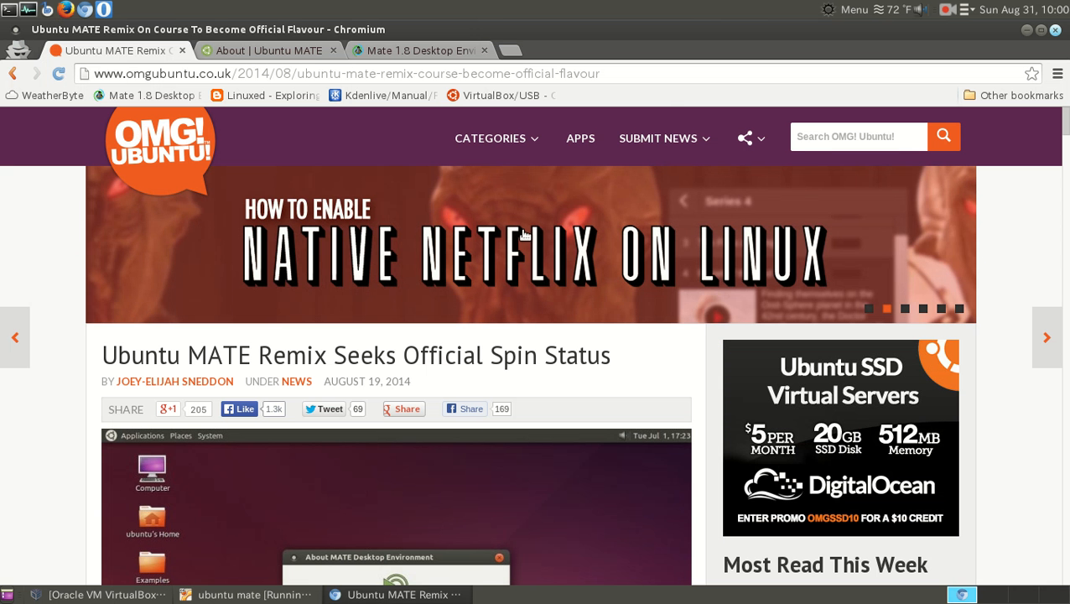
pyautogui.moveTo(665, 101)
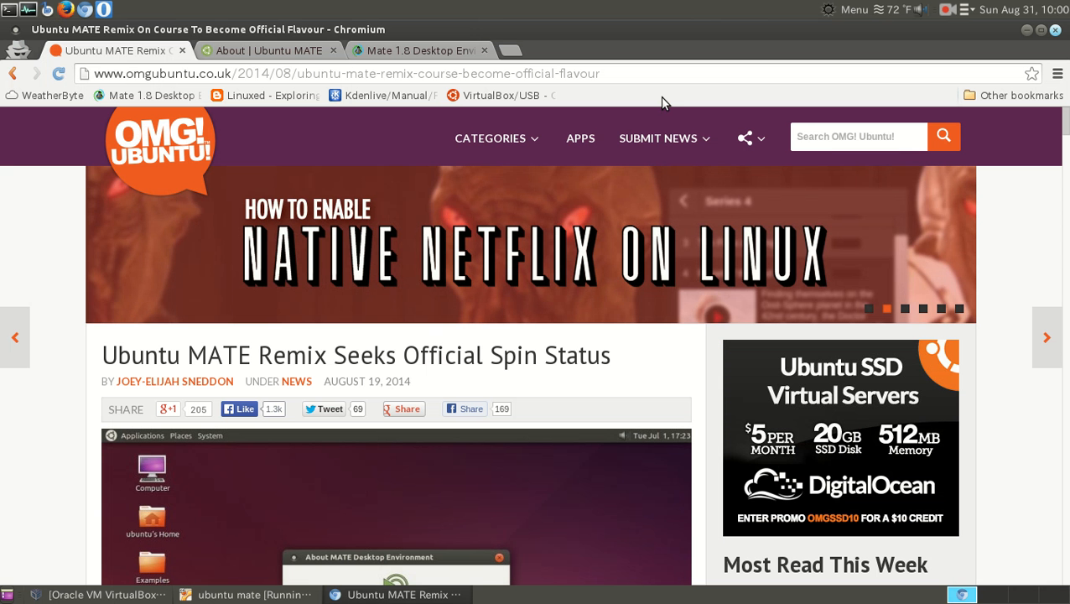
pyautogui.moveTo(409, 366)
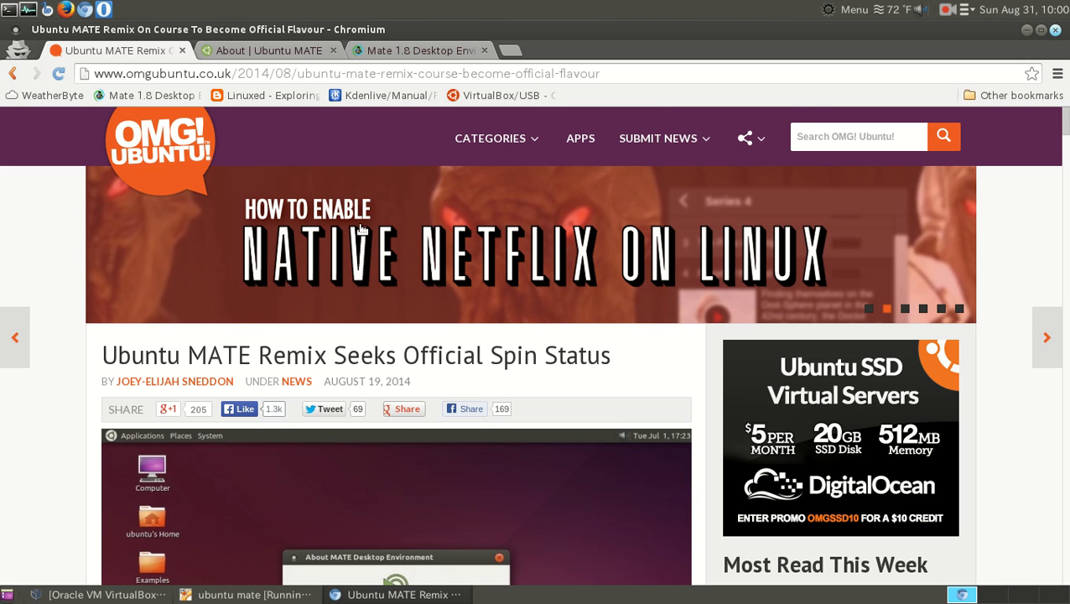
# Step: Visit the About | Ubuntu MATE page and scroll down to its Hardware requirements
pyautogui.click(277, 50)
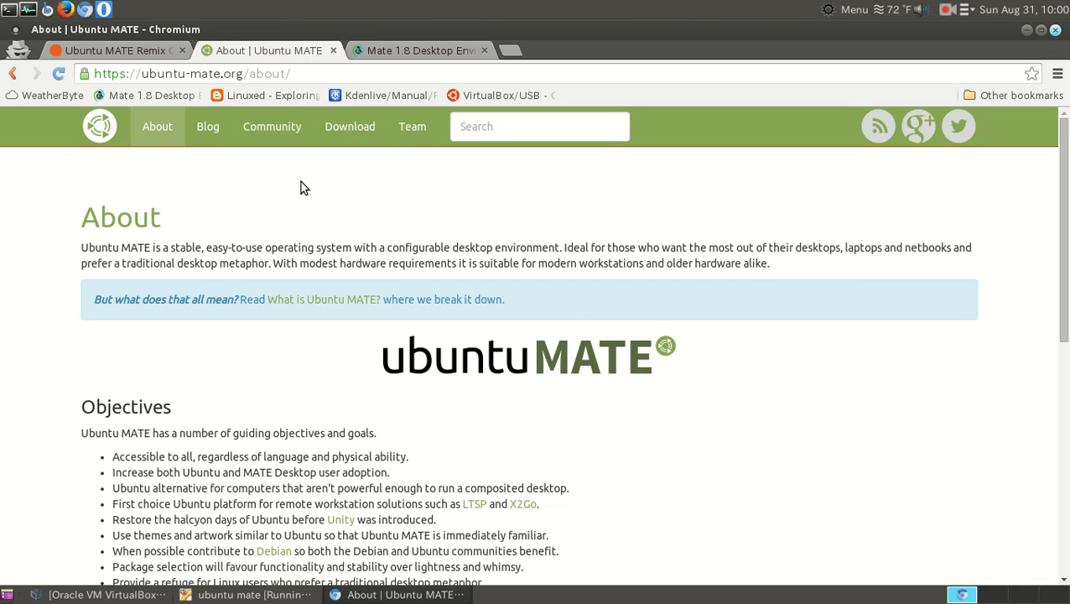
pyautogui.click(99, 125)
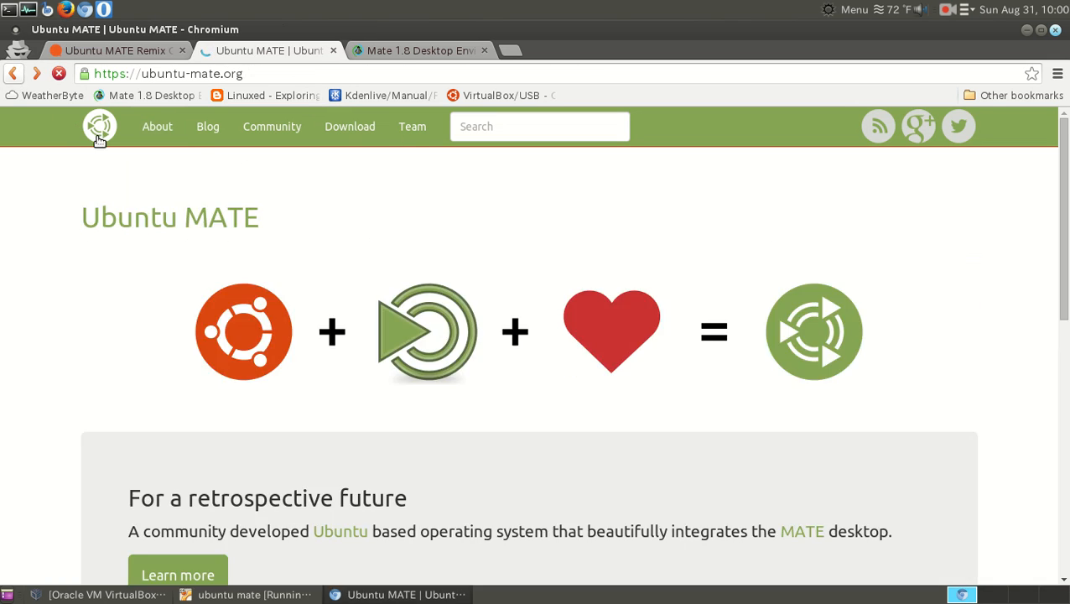
pyautogui.scroll(-3)
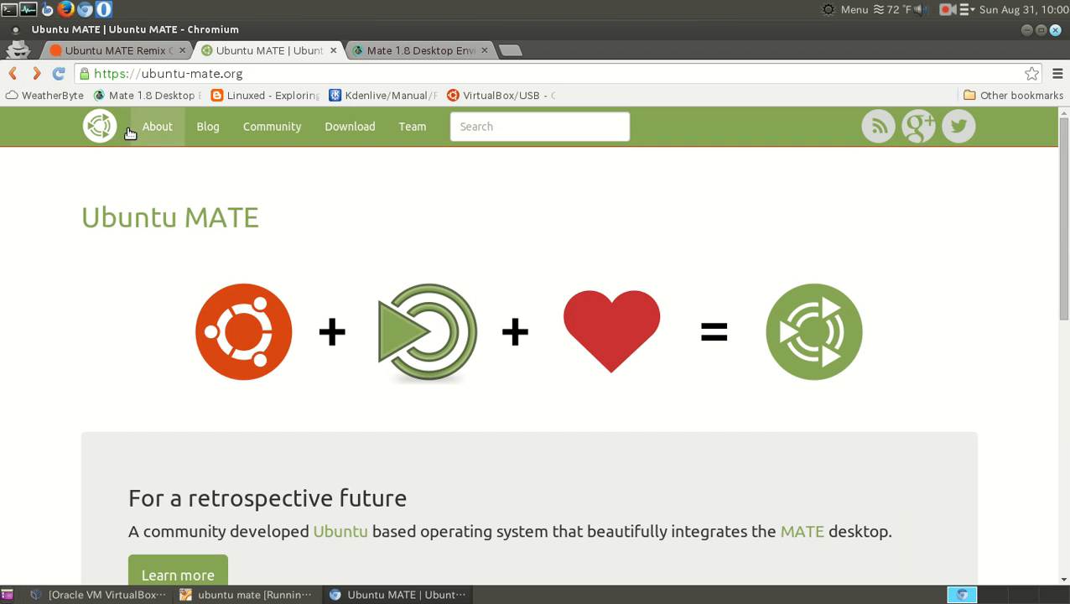
pyautogui.click(157, 126)
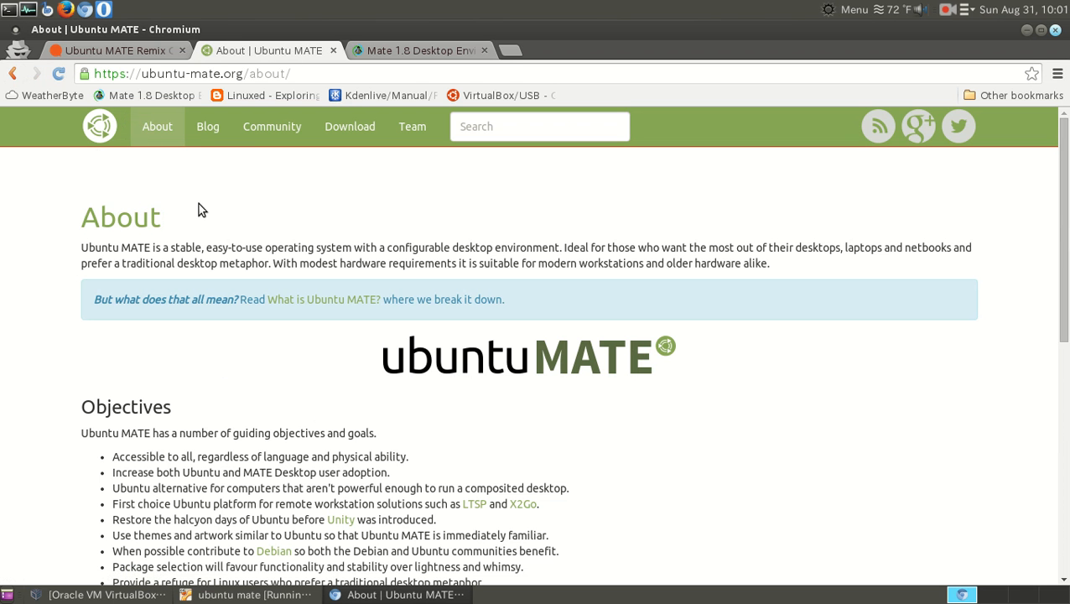
pyautogui.scroll(-3)
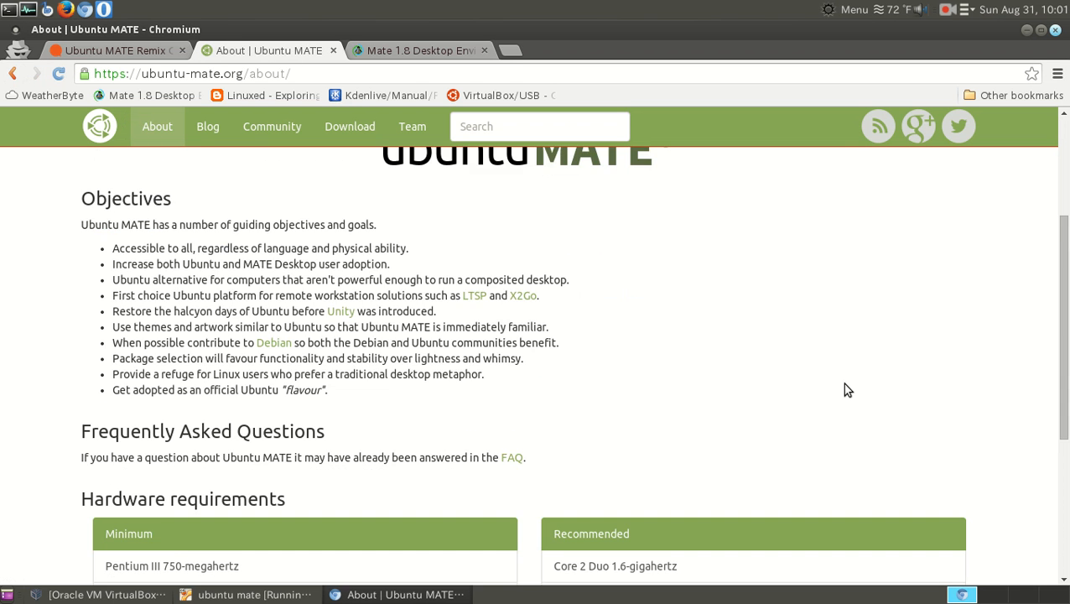
pyautogui.scroll(-3)
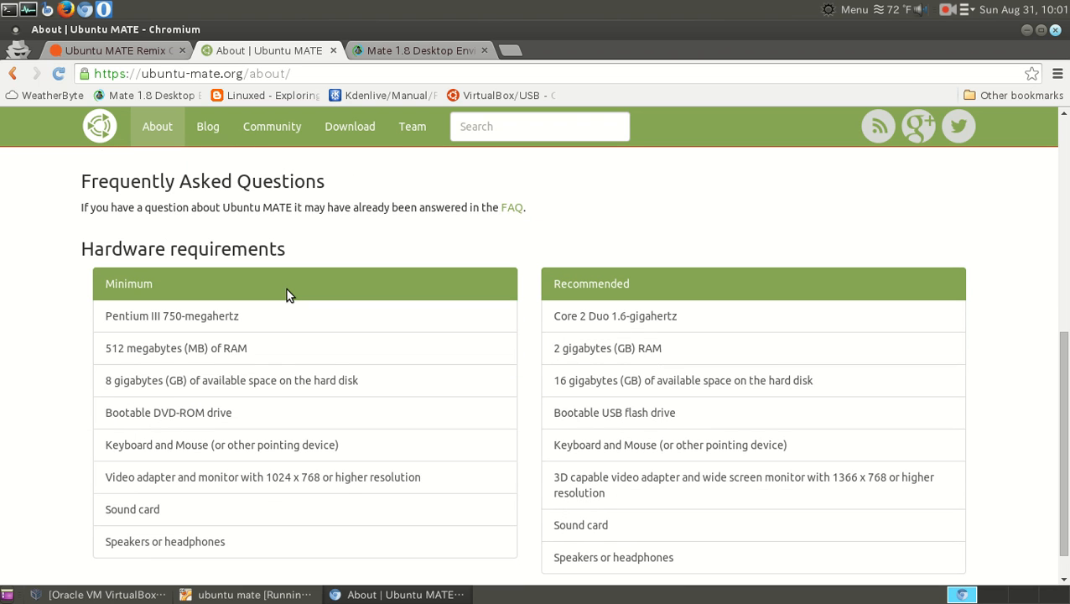
pyautogui.moveTo(717, 363)
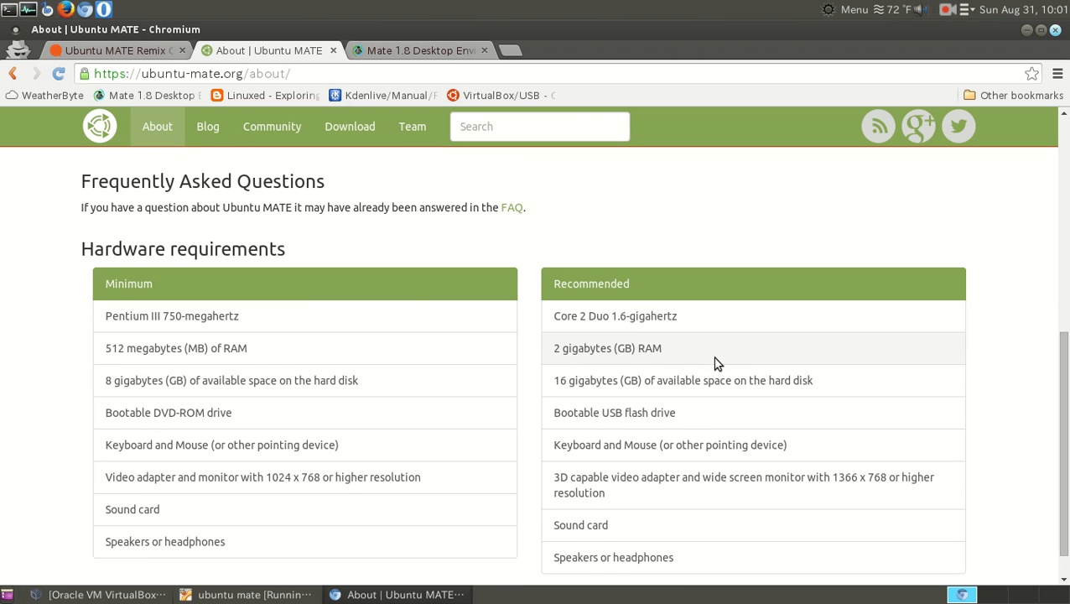
pyautogui.moveTo(402, 346)
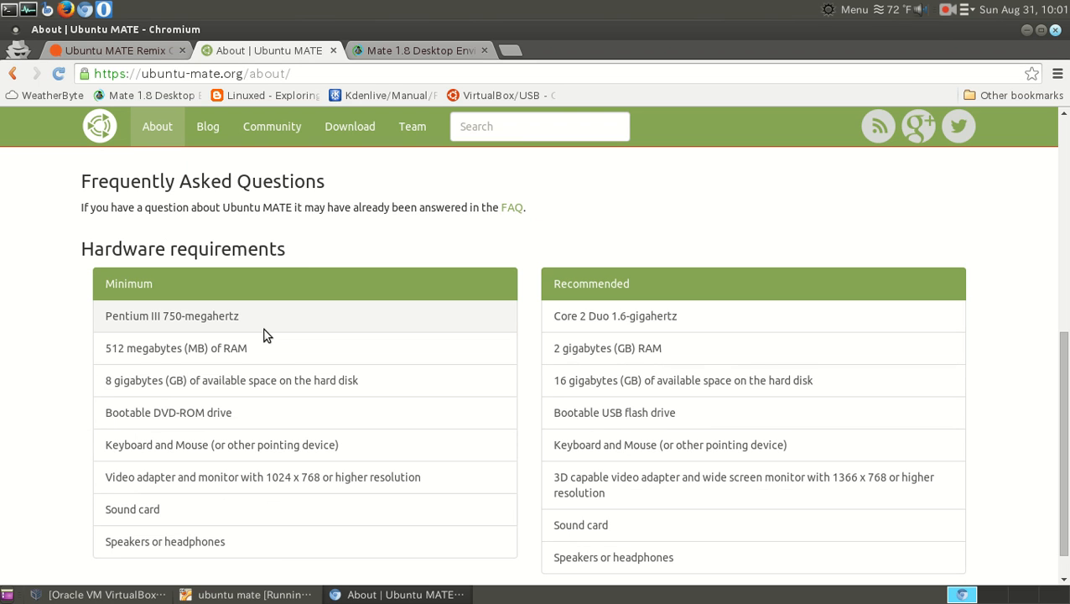
pyautogui.moveTo(685, 350)
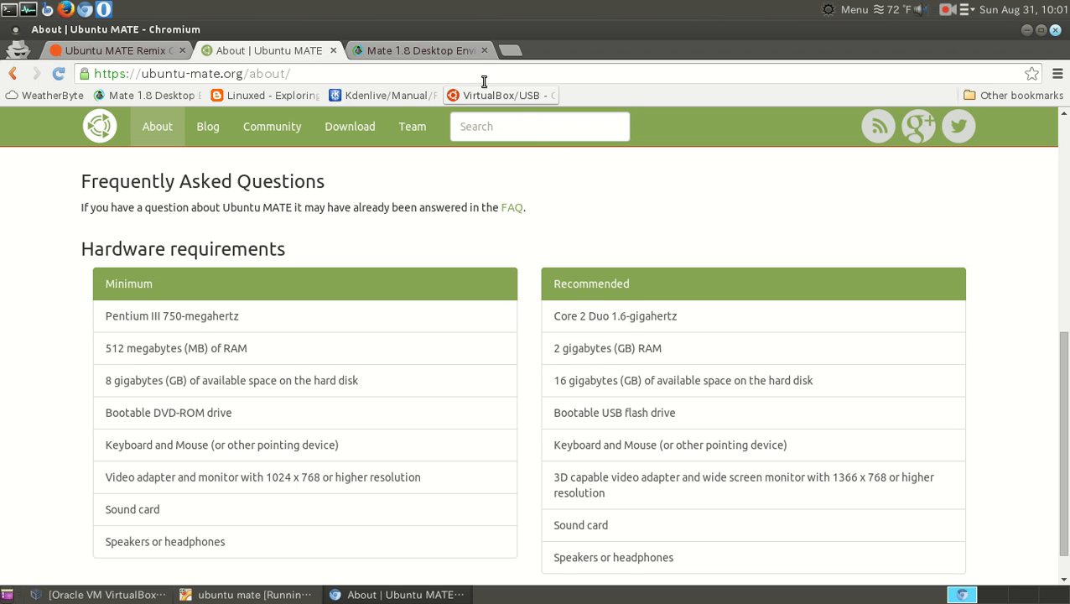
# Step: Minimize Chromium, raise the VirtualBox VM window, and finish naming the untitled folder
pyautogui.click(428, 50)
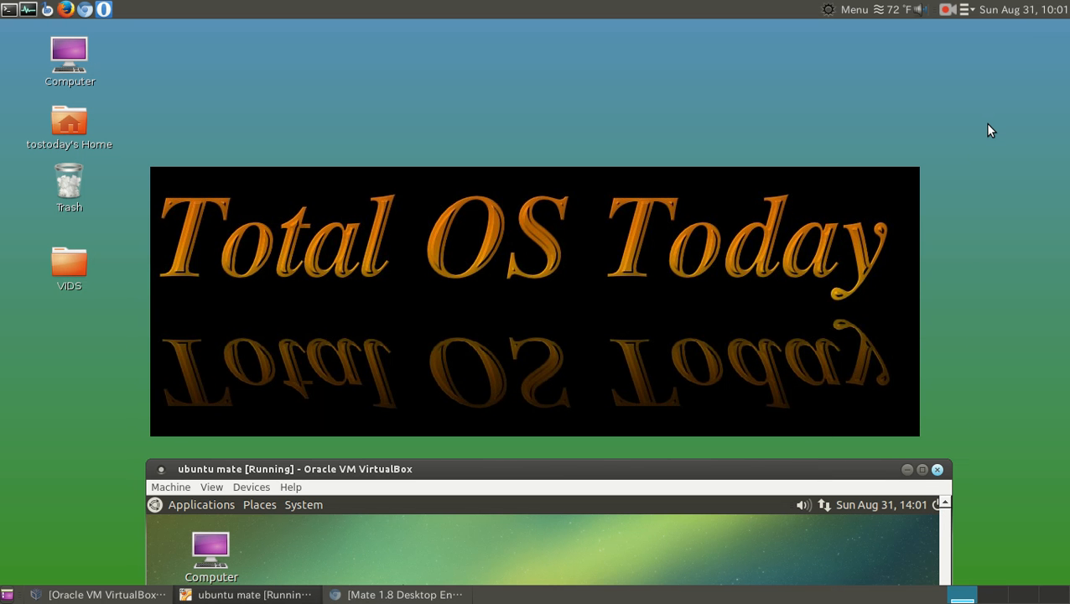
pyautogui.moveTo(858, 20)
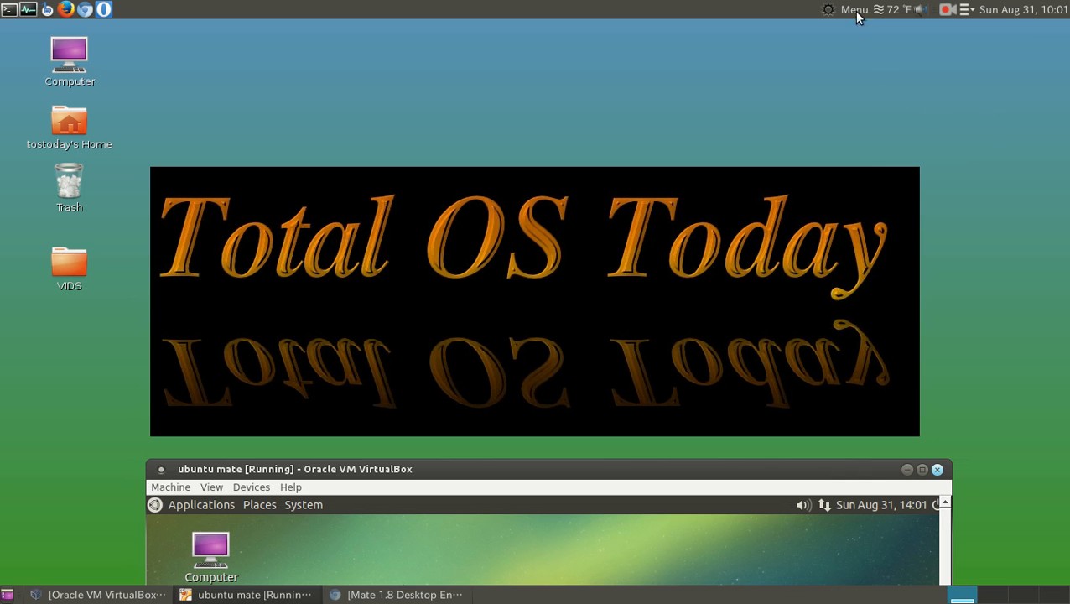
pyautogui.click(853, 10)
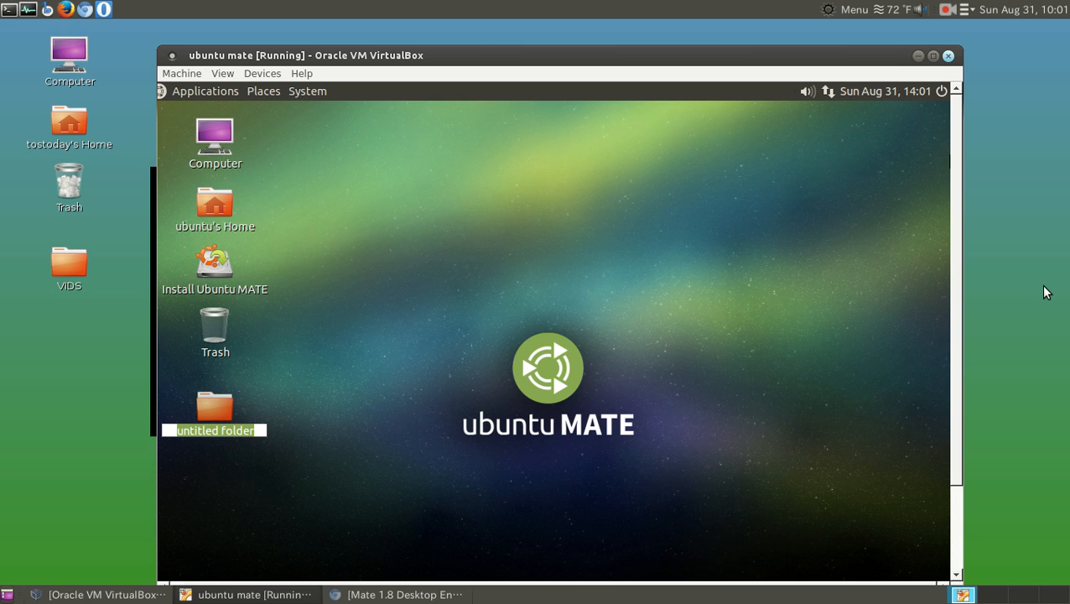
pyautogui.click(741, 298)
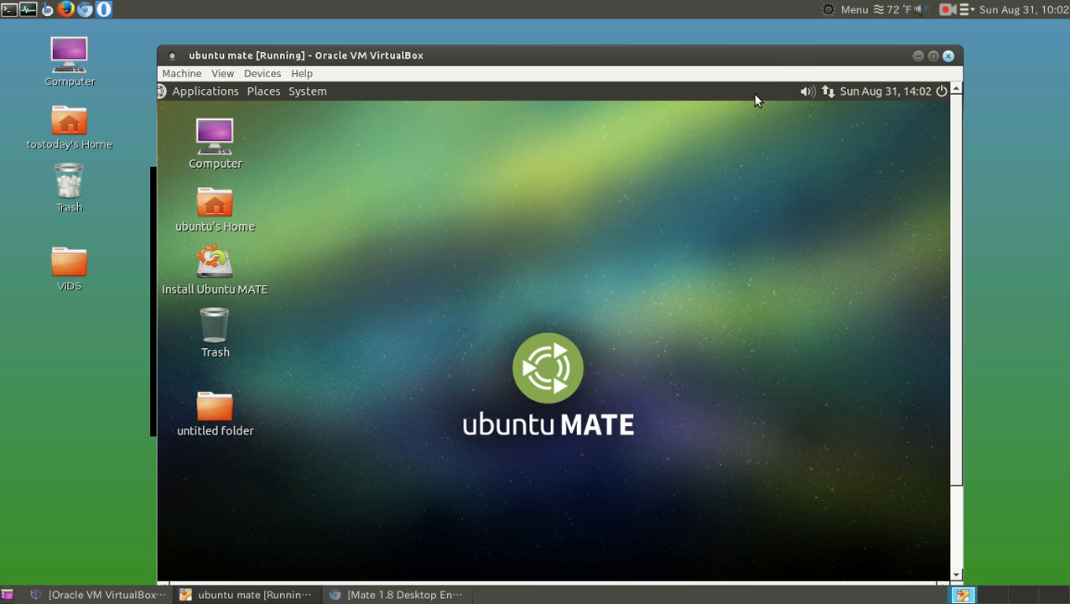
pyautogui.moveTo(824, 329)
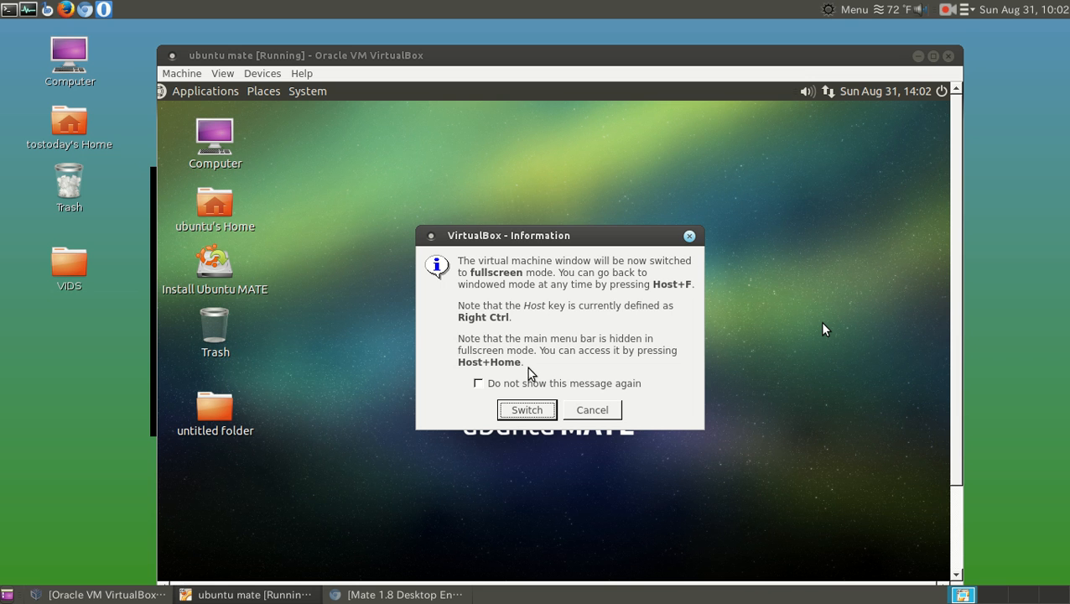
# Step: Confirm Switch in the VirtualBox Information dialog to enter fullscreen mode
pyautogui.click(527, 409)
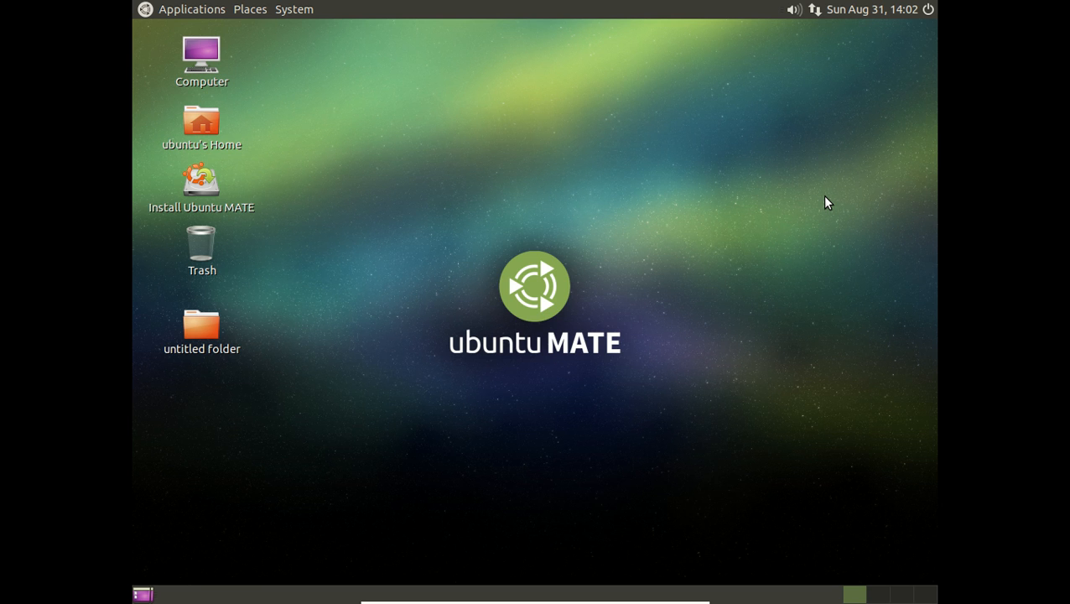
pyautogui.moveTo(644, 125)
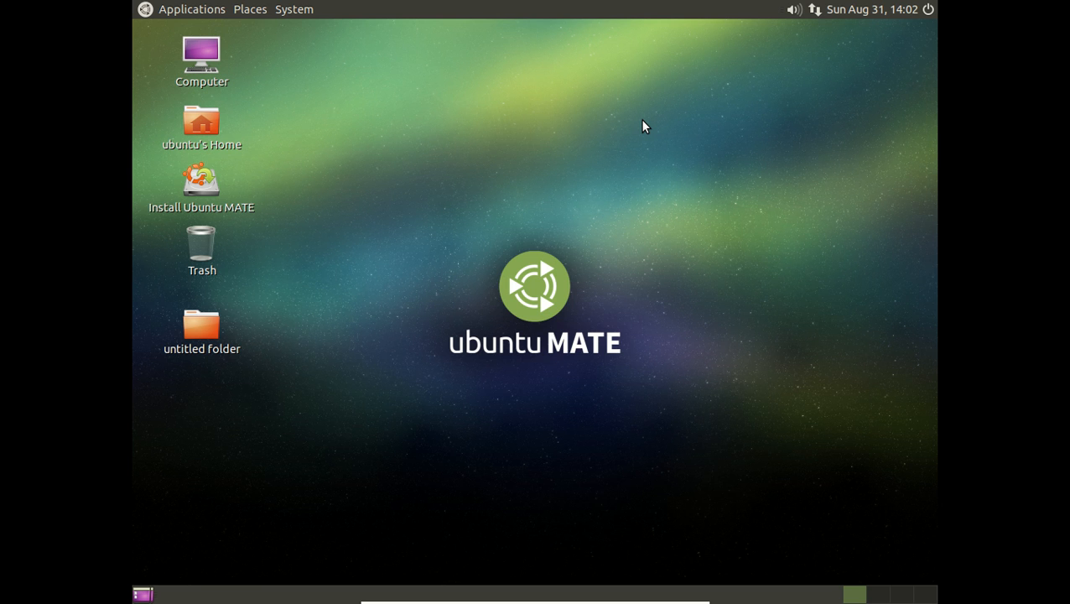
pyautogui.moveTo(561, 102)
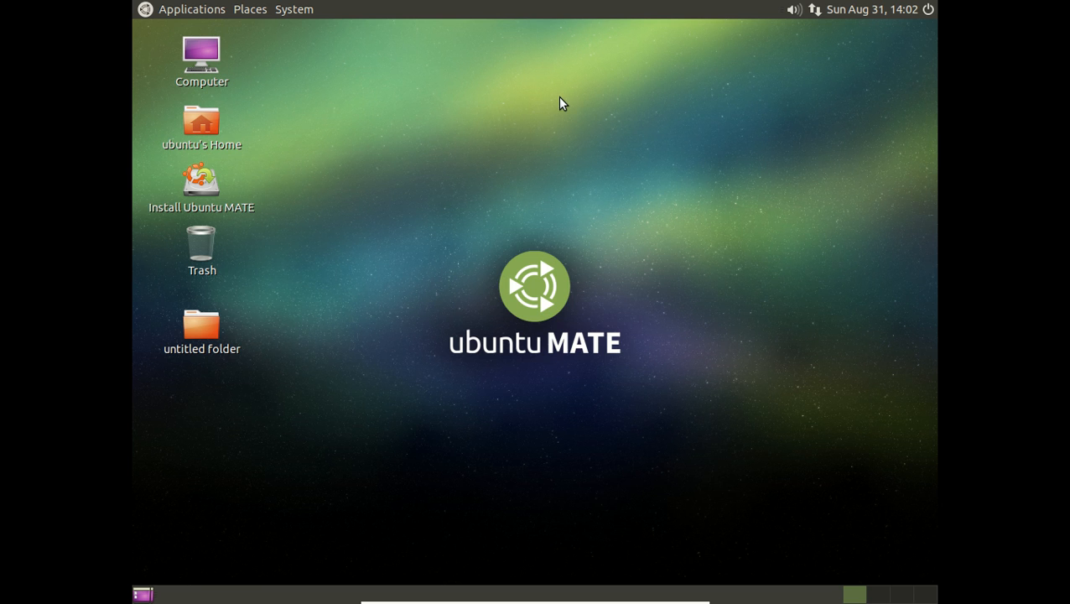
pyautogui.rightClick(560, 102)
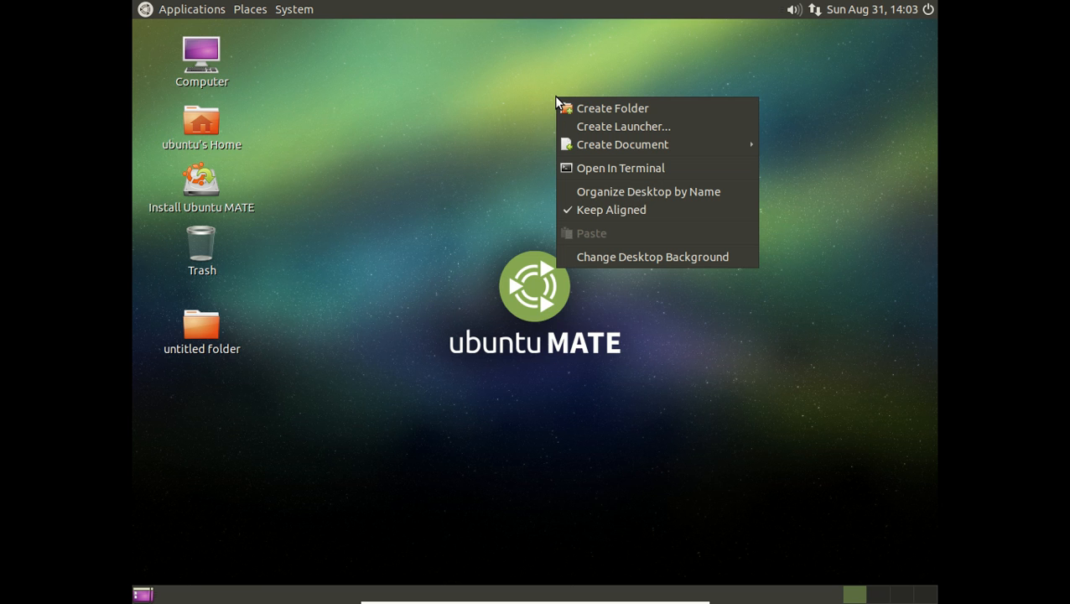
pyautogui.click(671, 263)
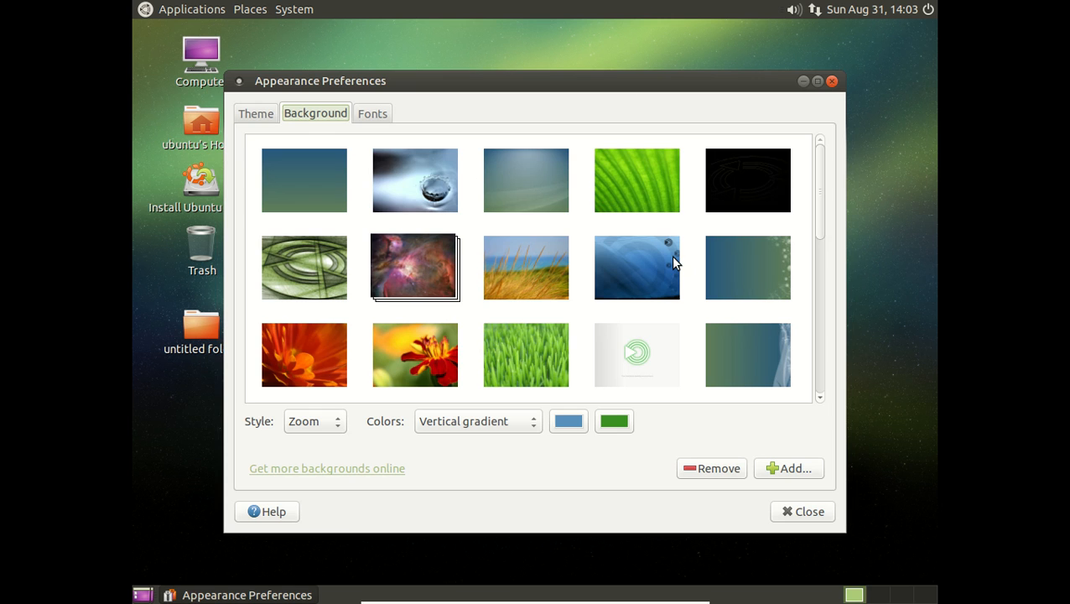
pyautogui.click(256, 113)
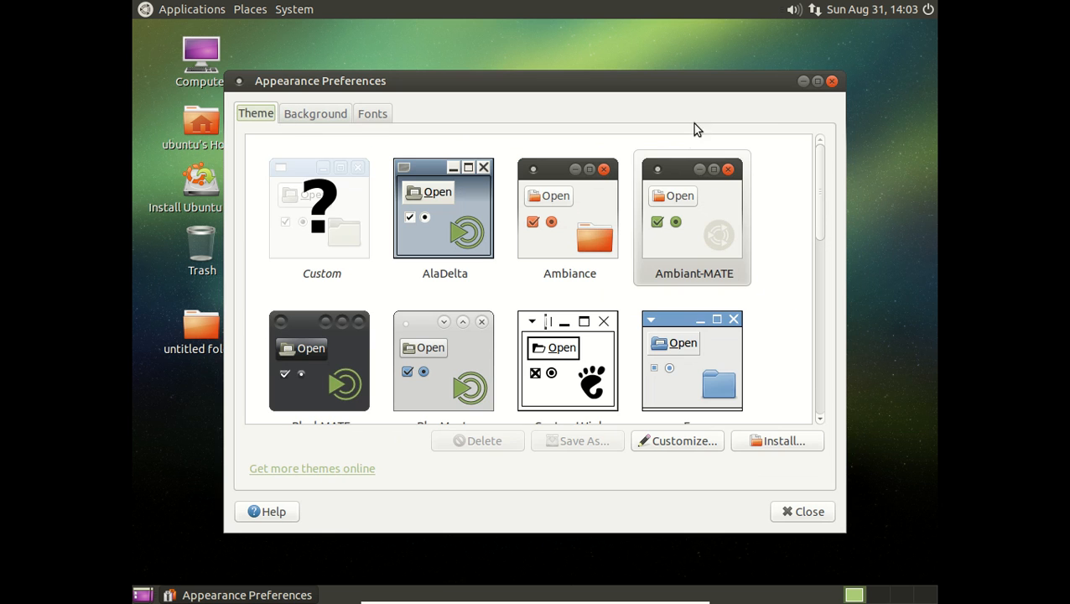
pyautogui.click(802, 512)
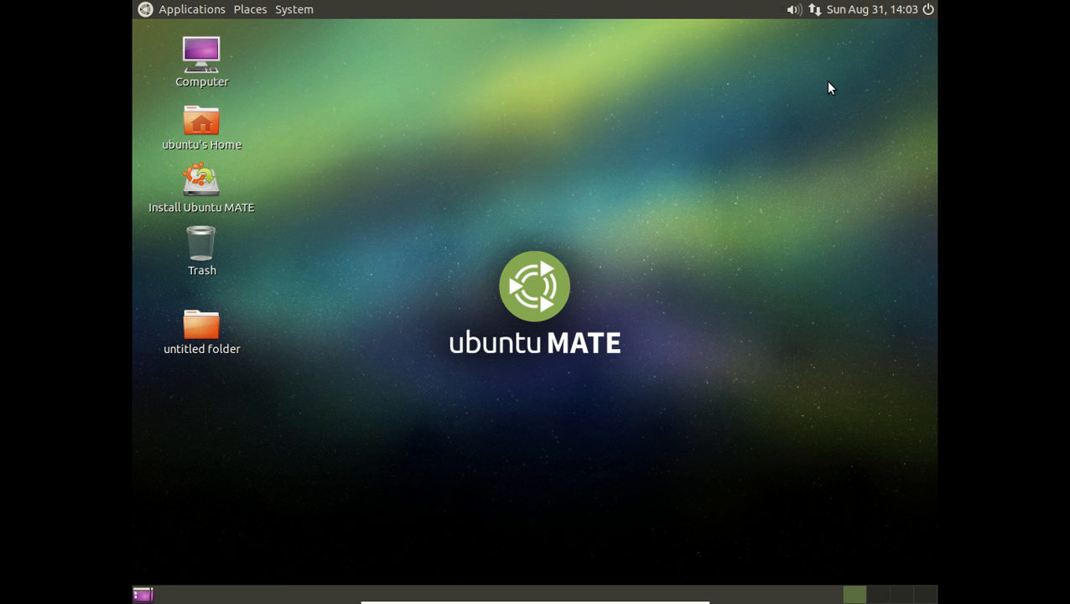
pyautogui.click(941, 9)
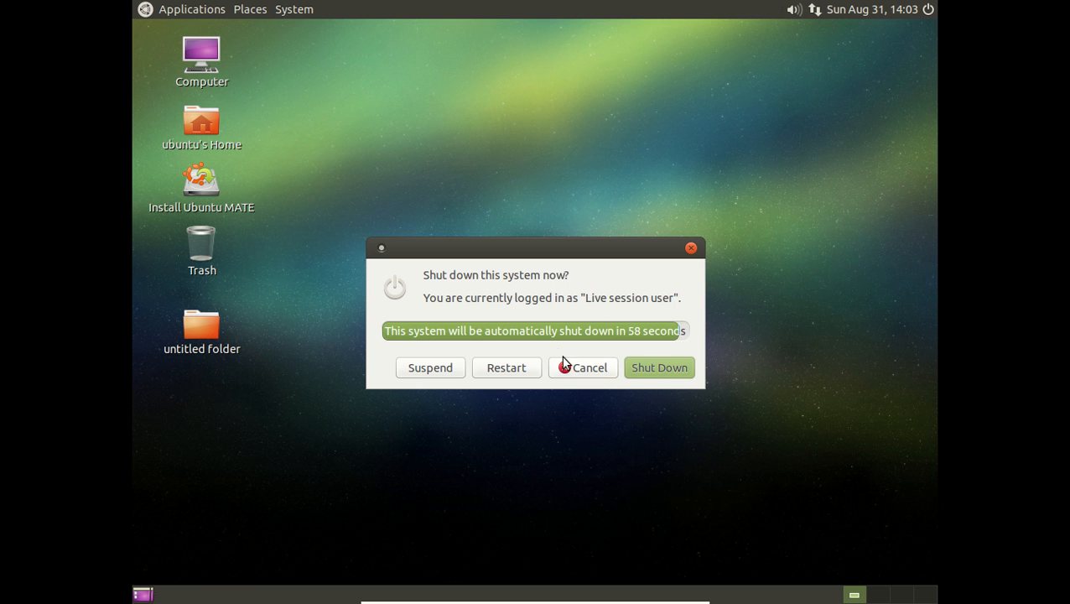
pyautogui.click(873, 10)
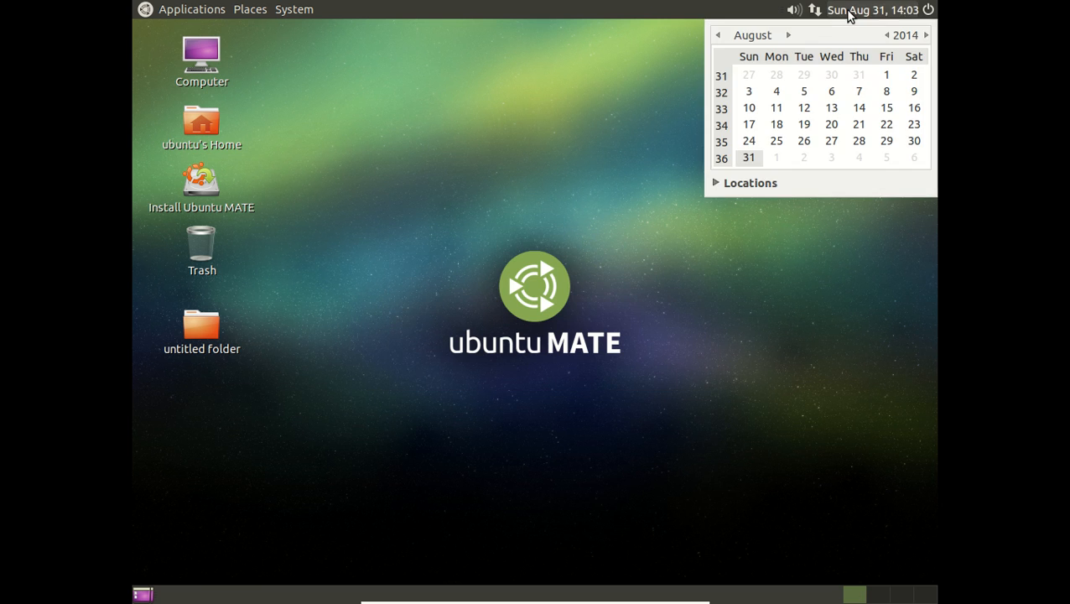
pyautogui.click(868, 9)
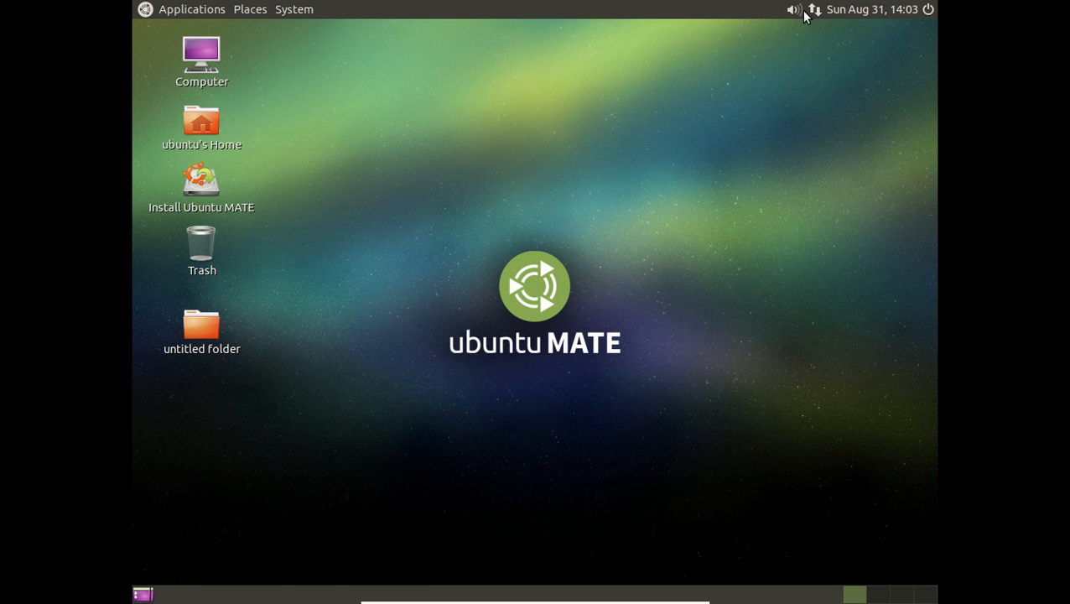
pyautogui.click(794, 10)
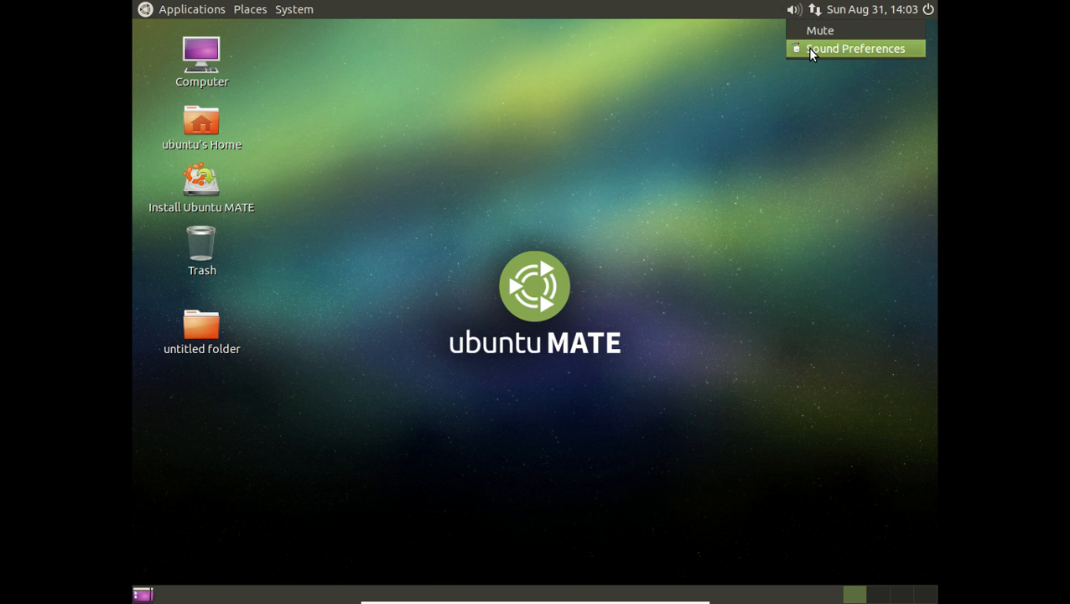
pyautogui.click(856, 48)
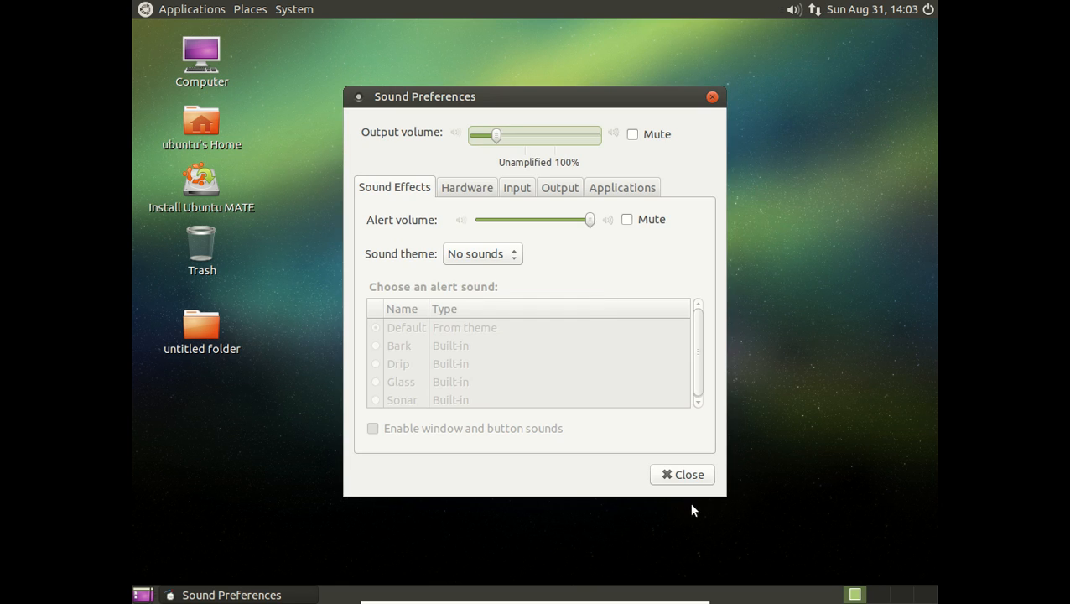
pyautogui.click(682, 474)
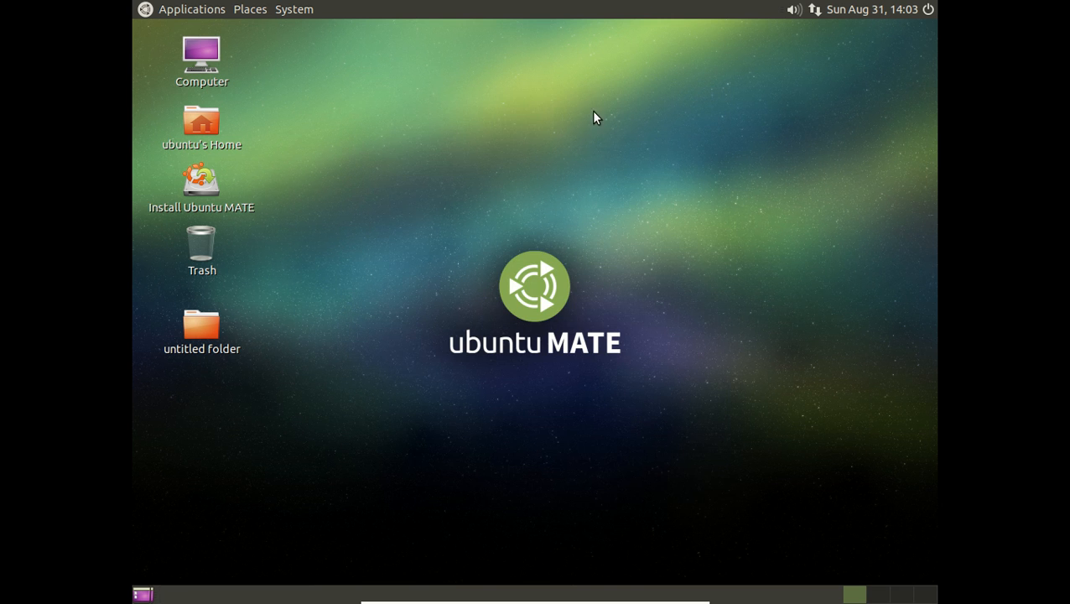
pyautogui.moveTo(579, 9)
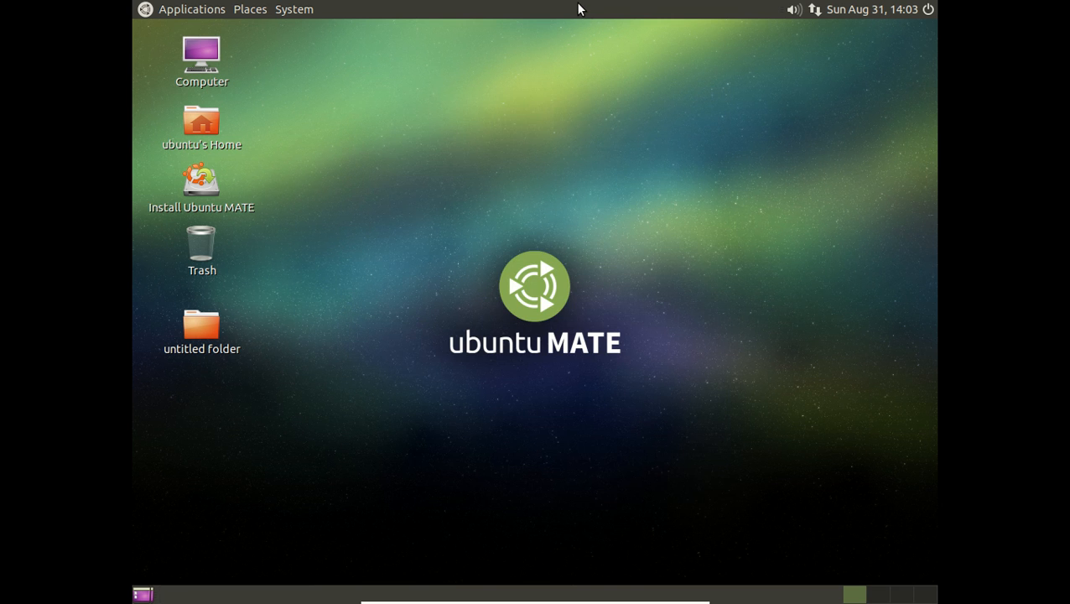
# Step: Add the Weather Report applet to the top panel by searching 'wea'
pyautogui.rightClick(580, 8)
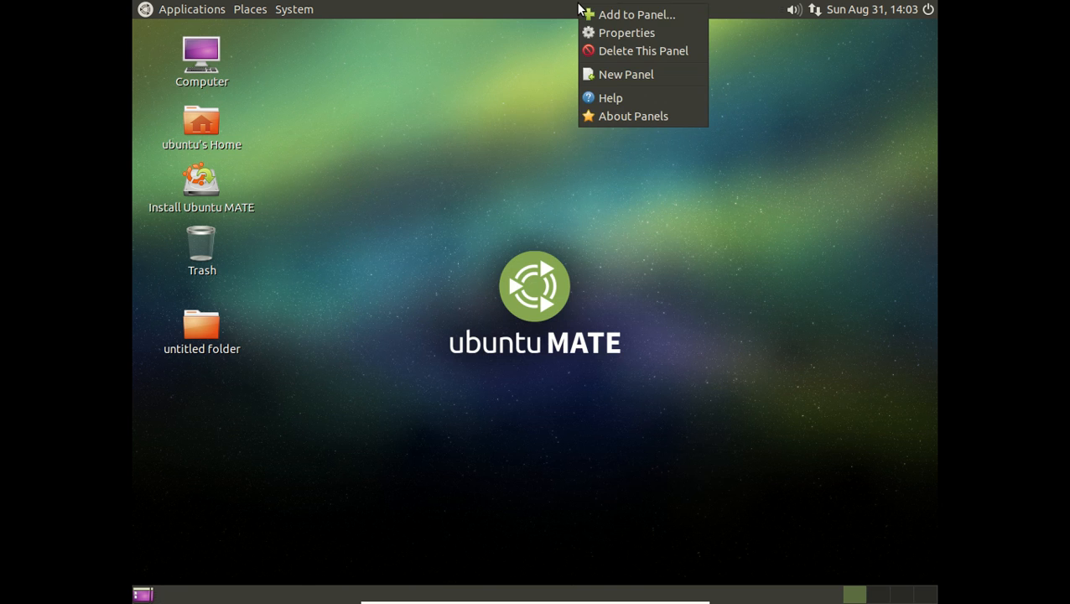
pyautogui.click(633, 14)
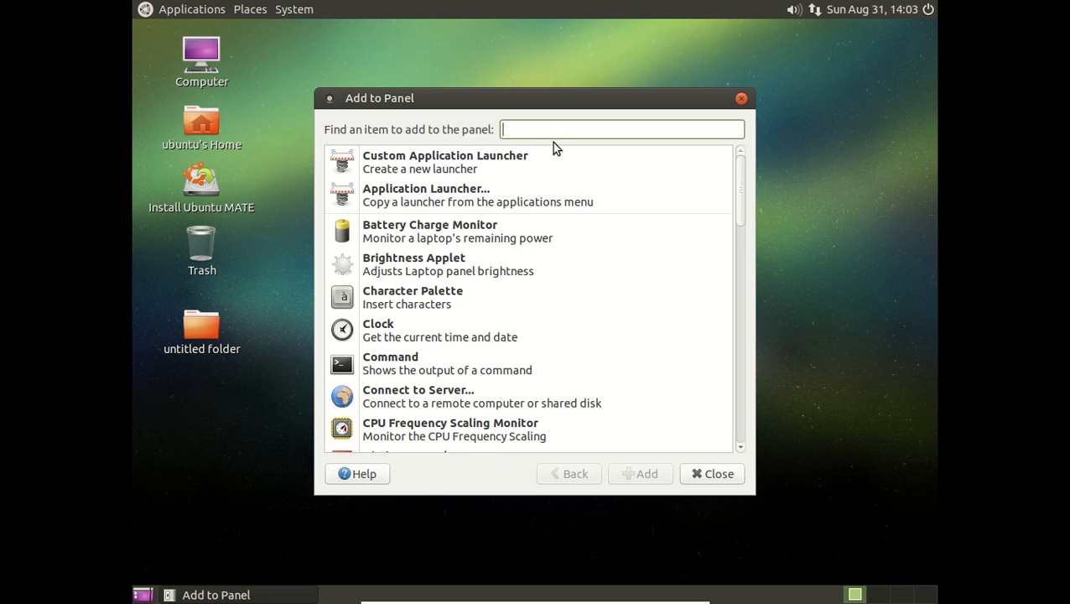
pyautogui.write('wea')
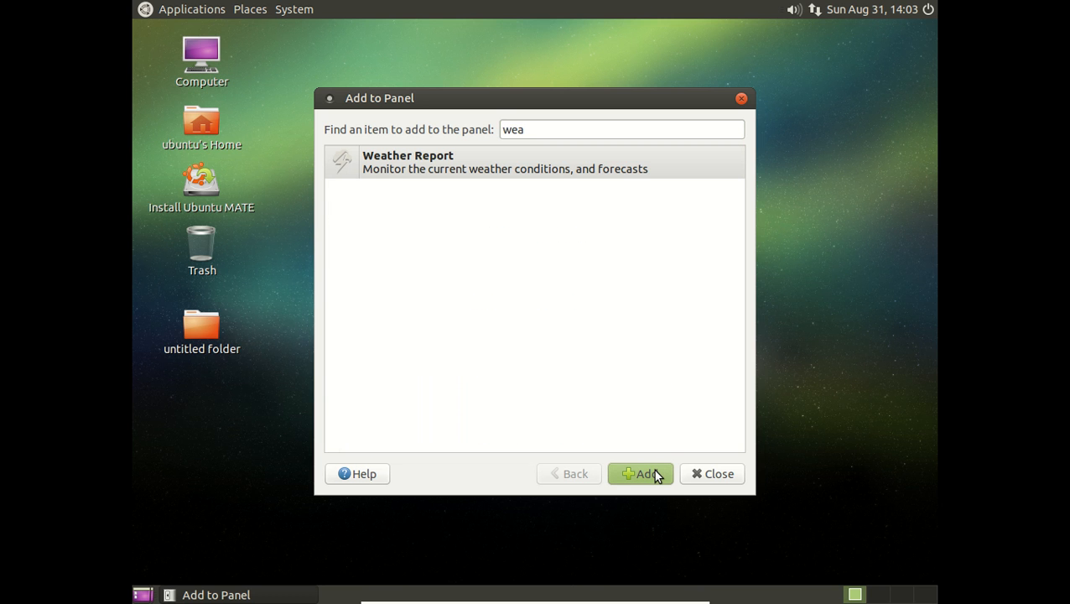
pyautogui.click(643, 474)
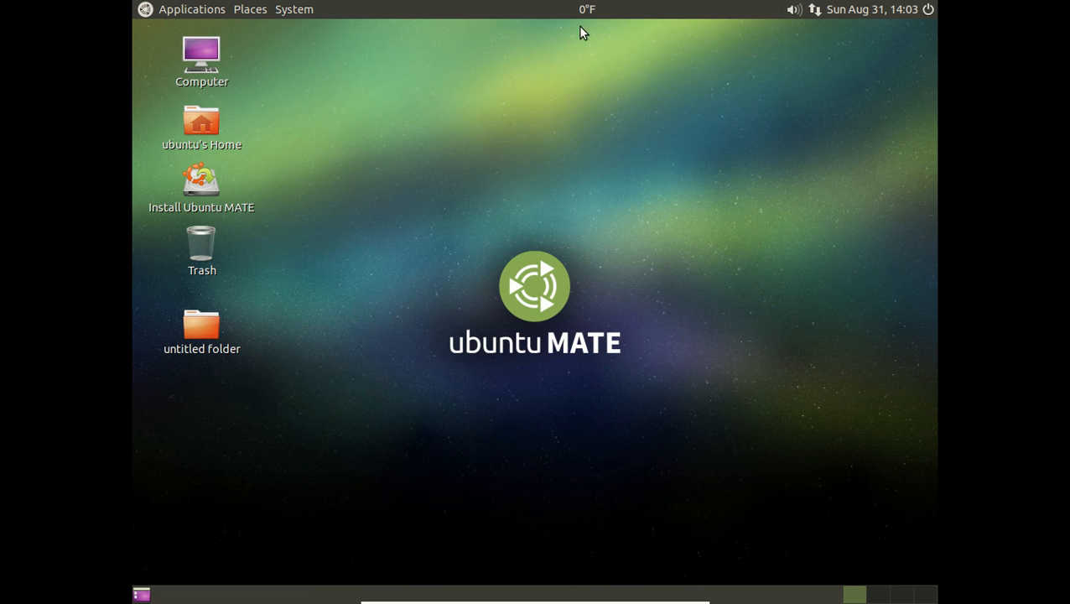
# Step: Set the weather applet's location to Orlando International Airport in its Preferences
pyautogui.rightClick(589, 10)
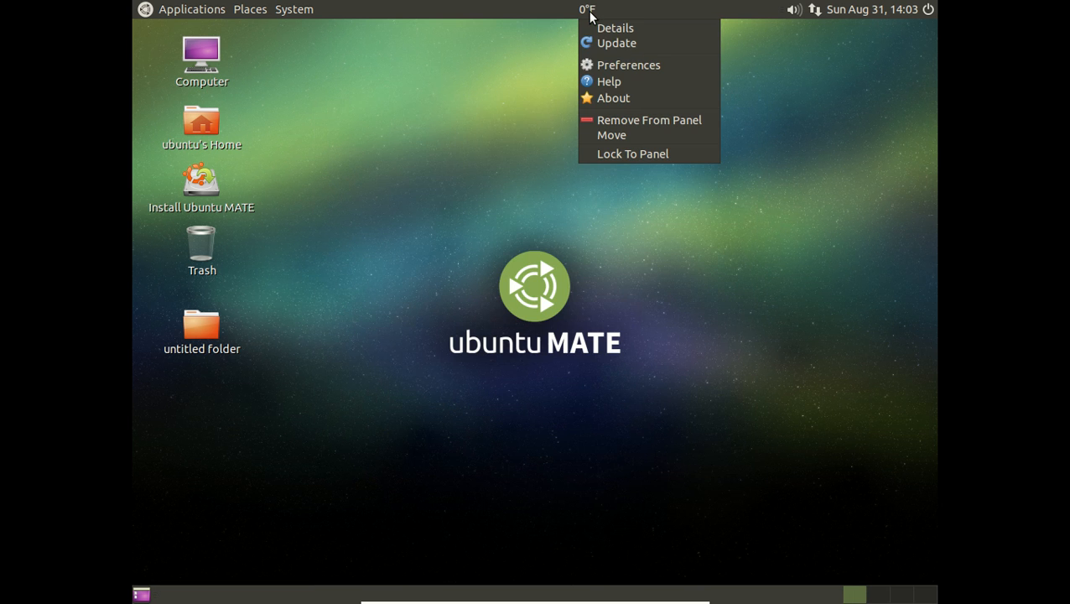
pyautogui.click(630, 64)
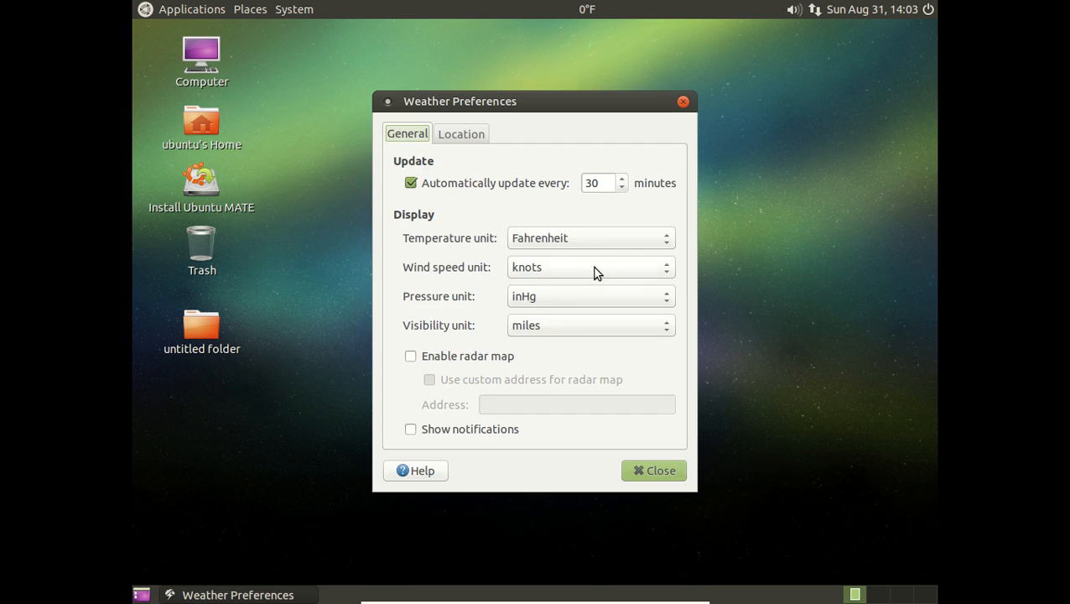
pyautogui.click(461, 133)
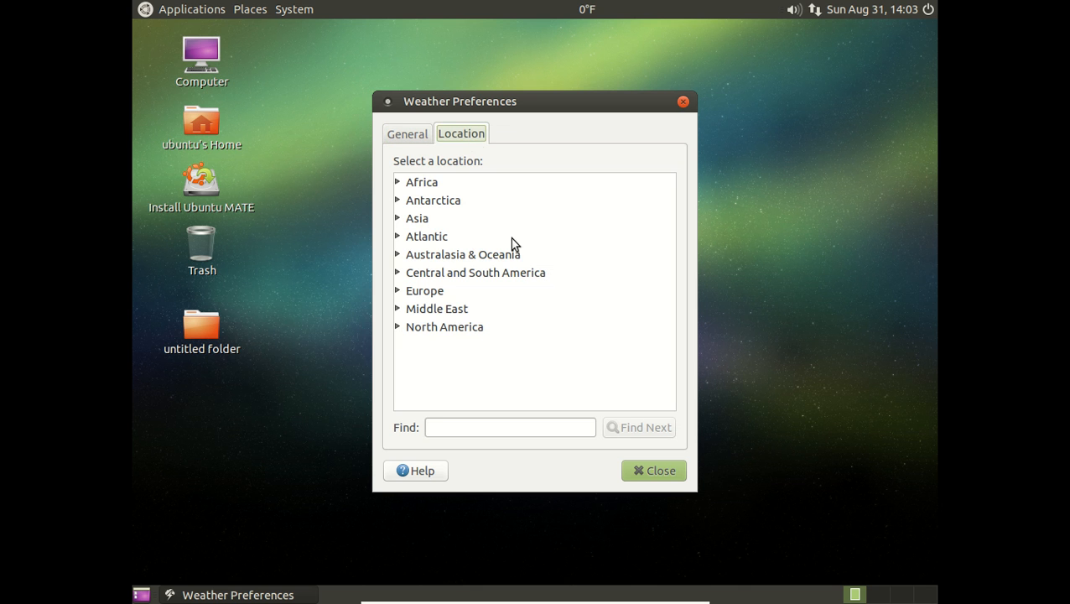
pyautogui.write('orlando')
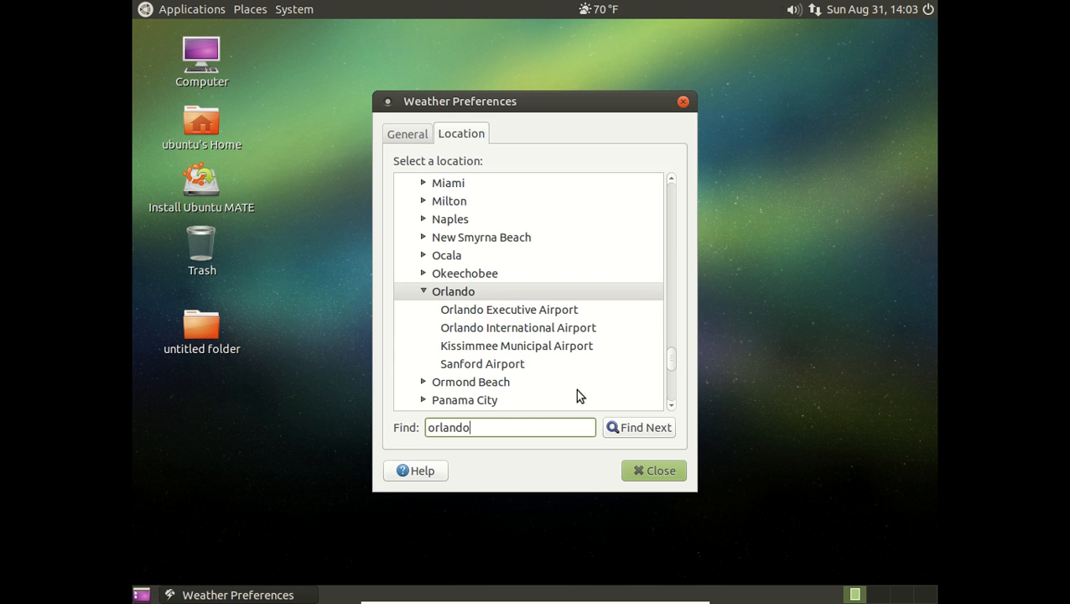
pyautogui.click(517, 328)
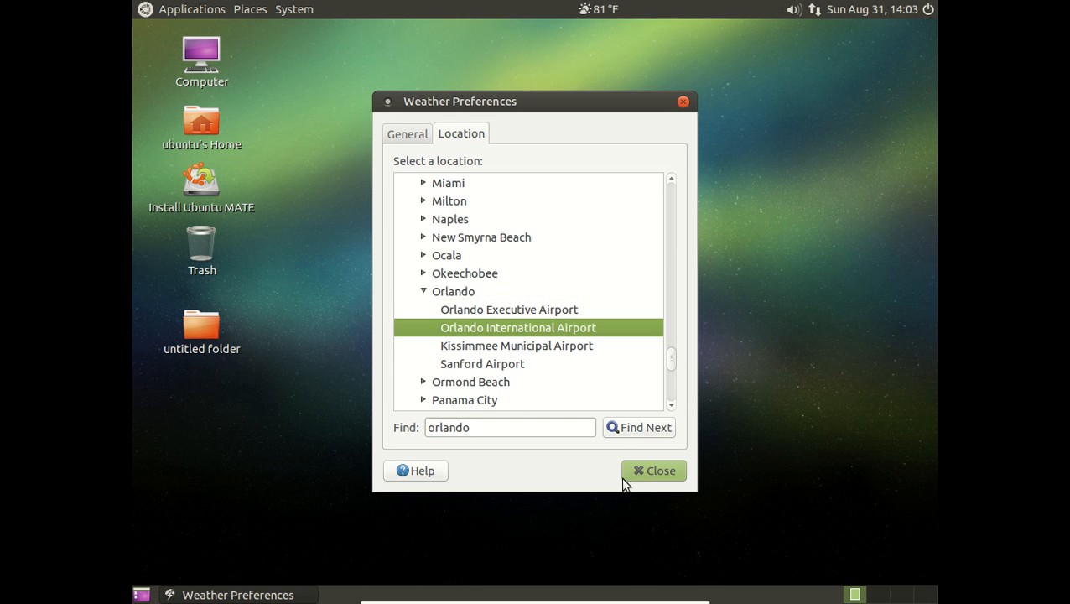
pyautogui.click(654, 471)
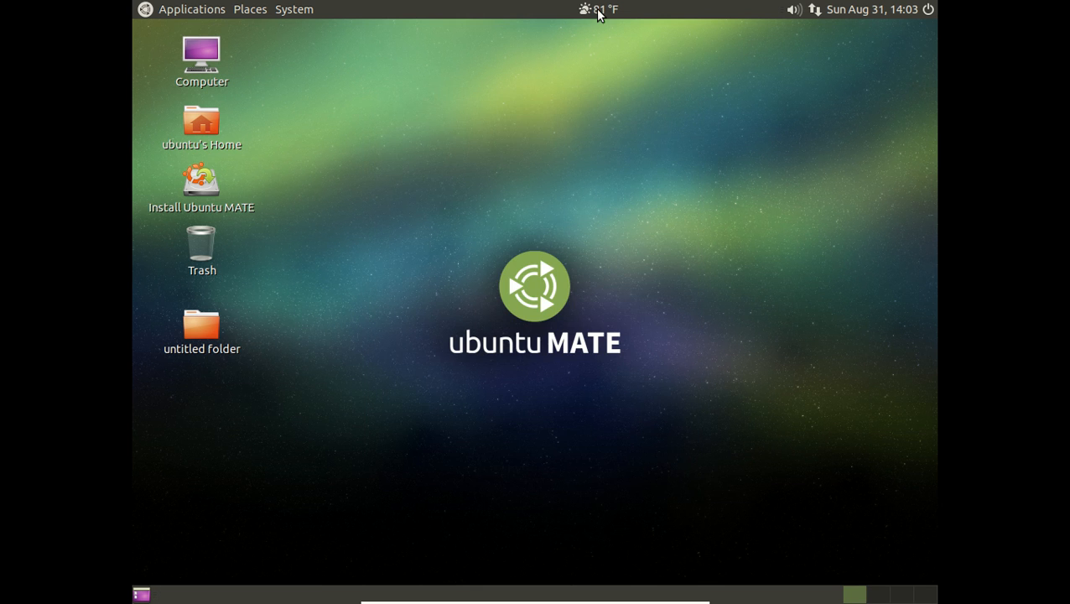
pyautogui.moveTo(493, 11)
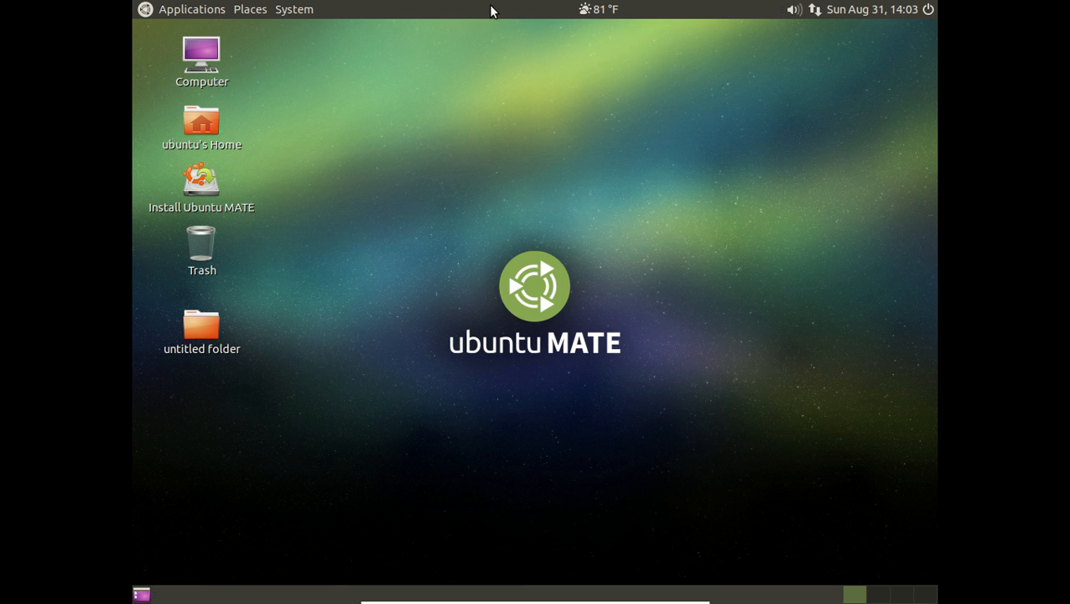
# Step: Browse the System menu and open Places > Home Folder
pyautogui.rightClick(495, 4)
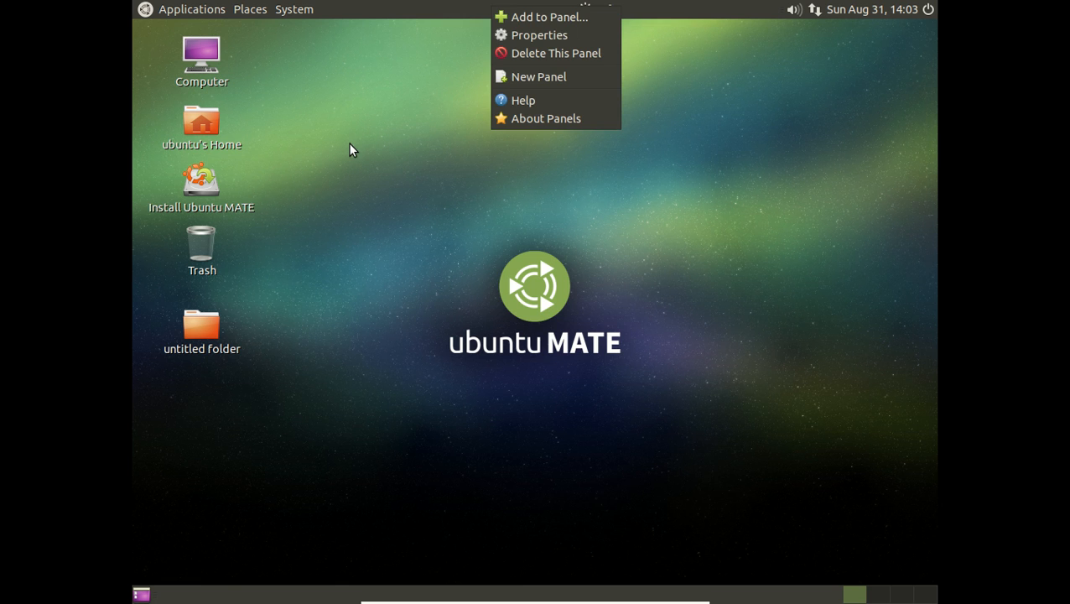
pyautogui.click(294, 10)
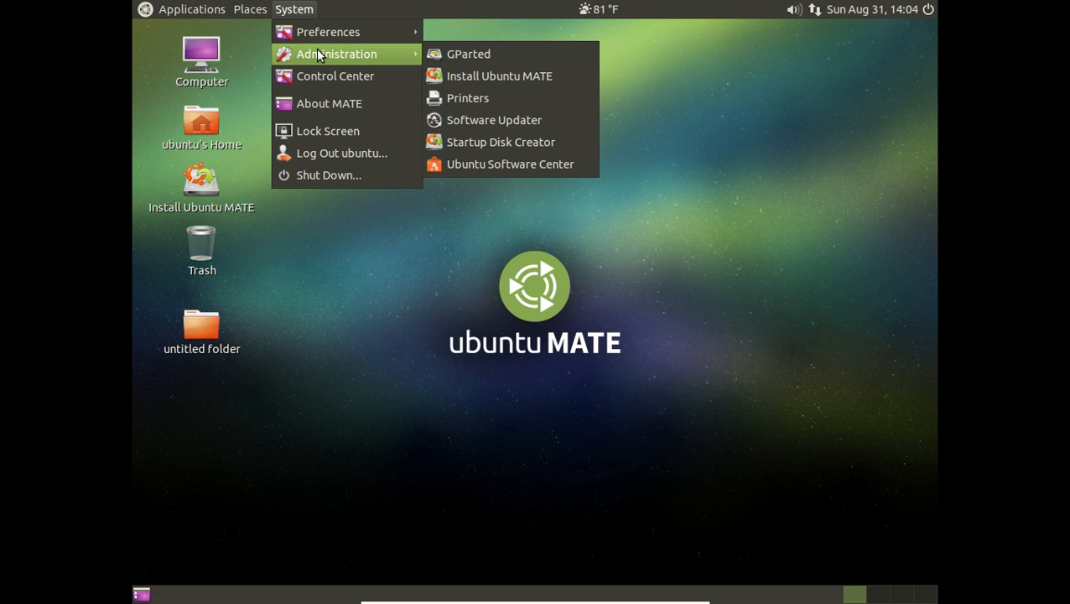
pyautogui.click(249, 9)
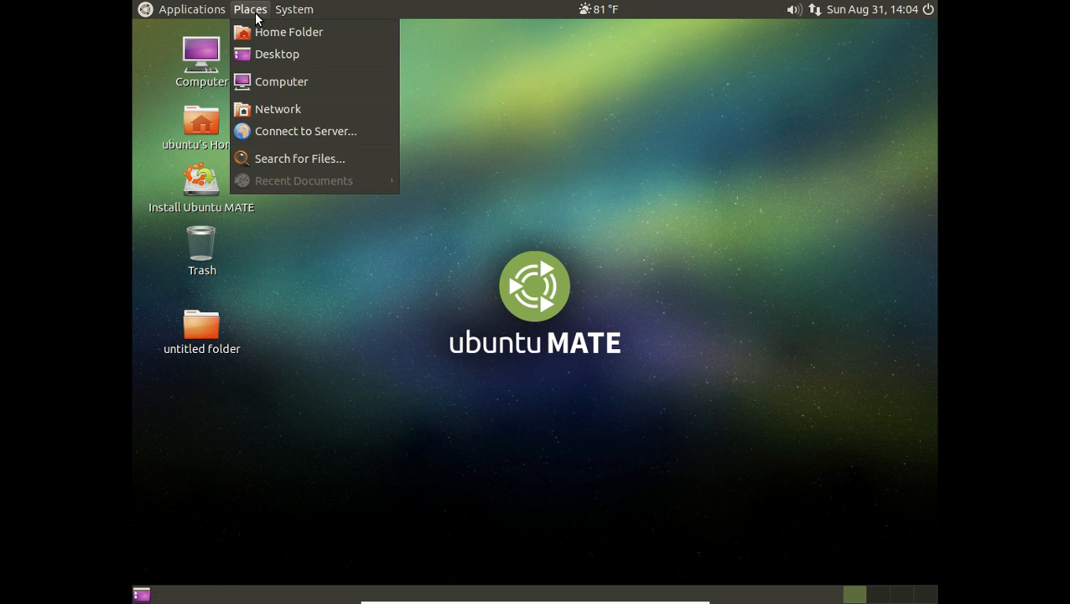
pyautogui.click(290, 32)
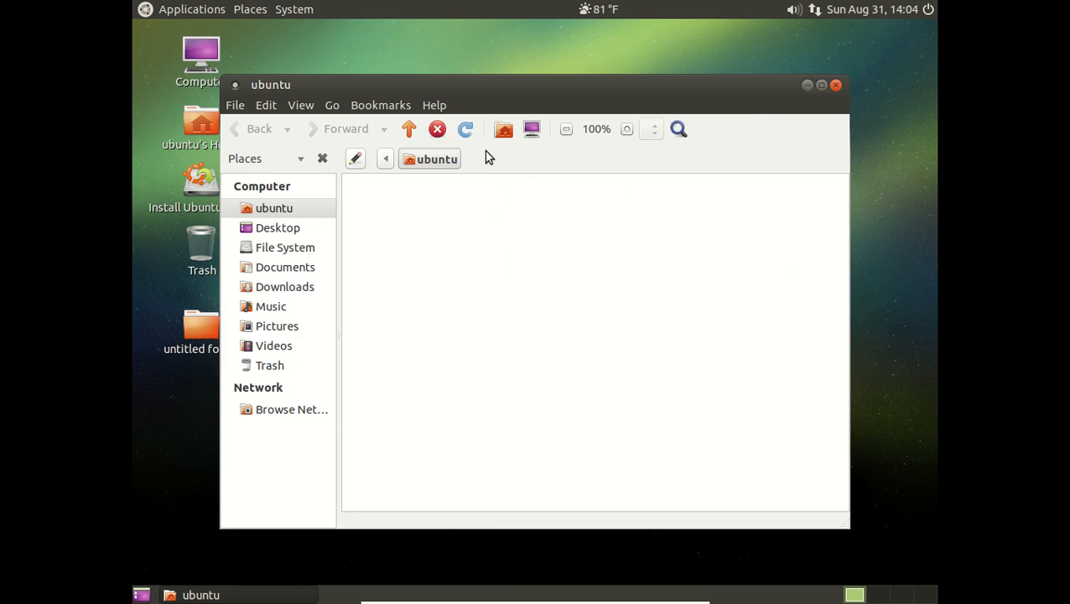
# Step: View Caja's About dialog, then switch the folder to List and Compact View
pyautogui.click(434, 105)
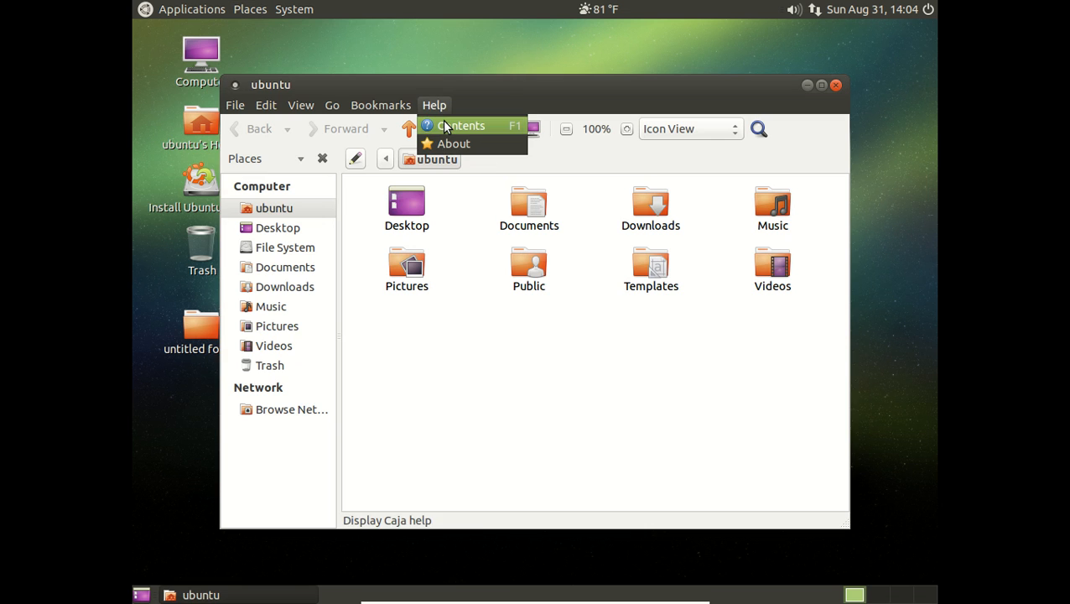
pyautogui.click(454, 143)
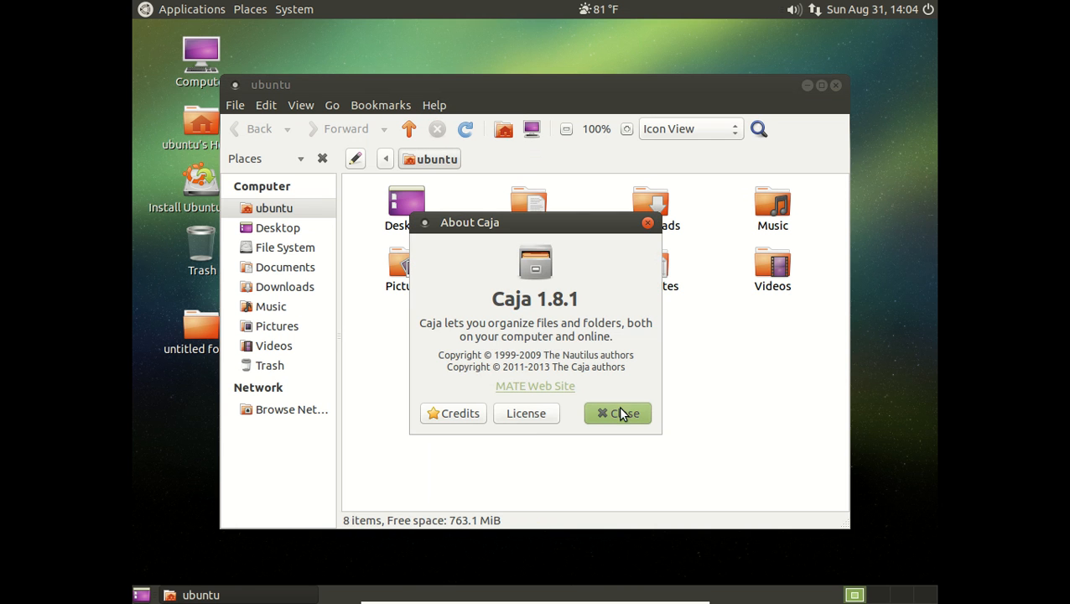
pyautogui.click(619, 414)
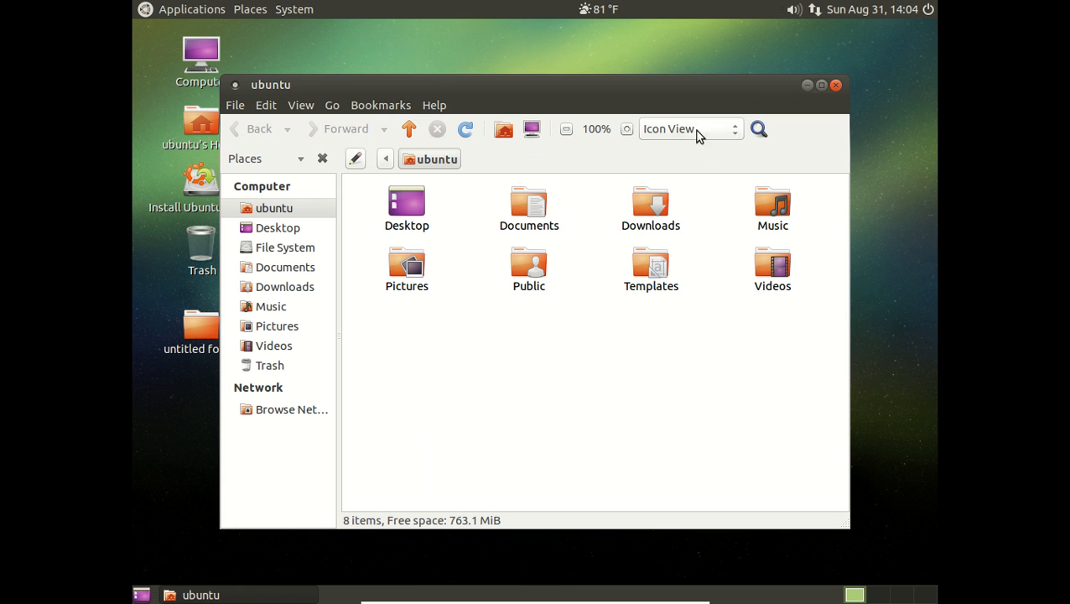
pyautogui.click(691, 129)
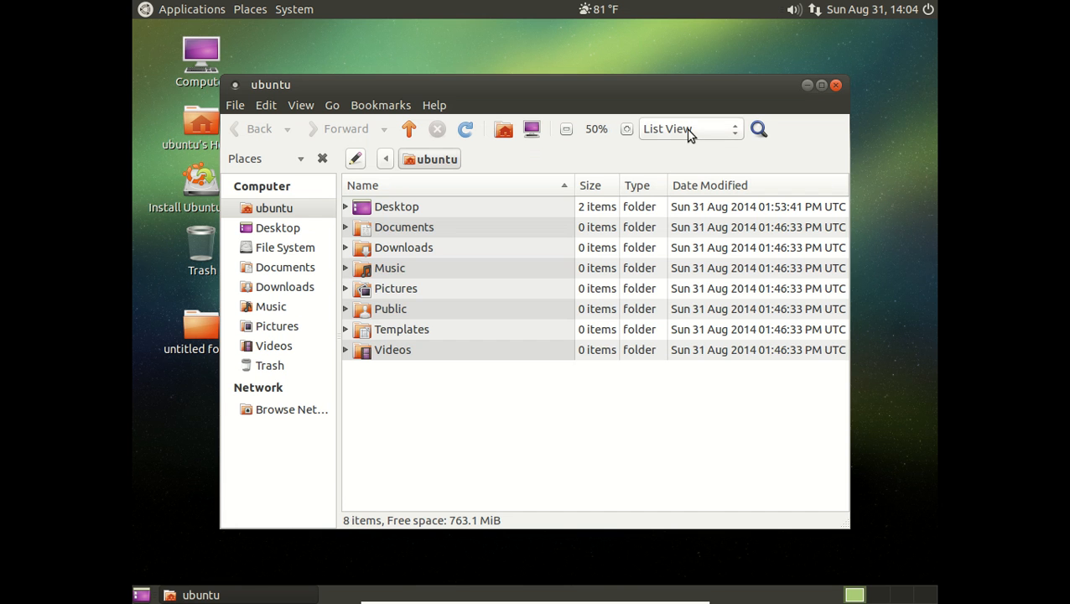
pyautogui.click(688, 128)
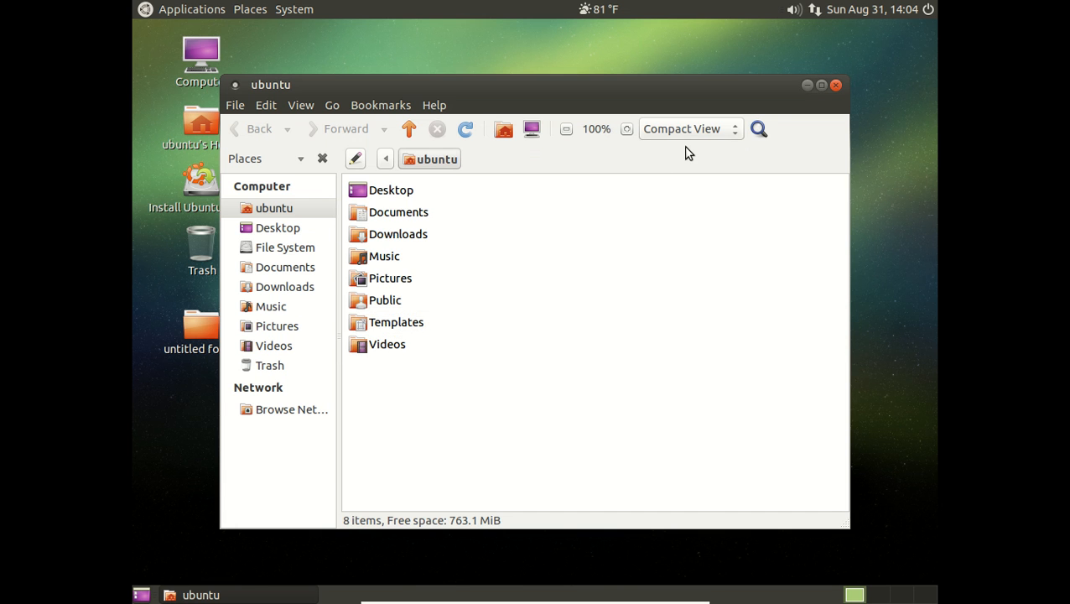
pyautogui.moveTo(671, 322)
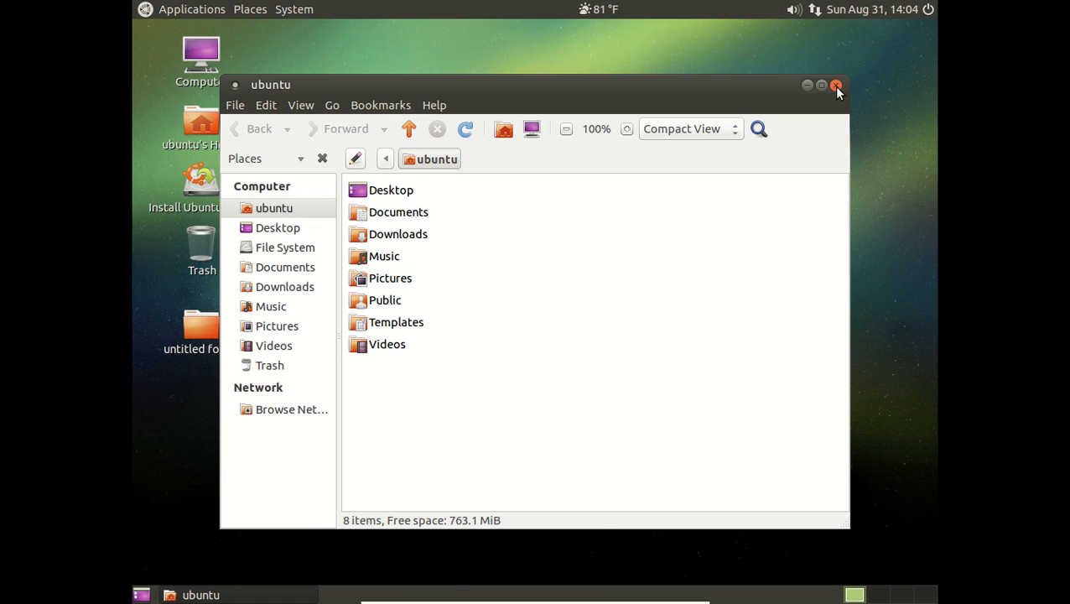
# Step: Close the home folder window and browse the Applications menu's Sound & Video category
pyautogui.click(833, 84)
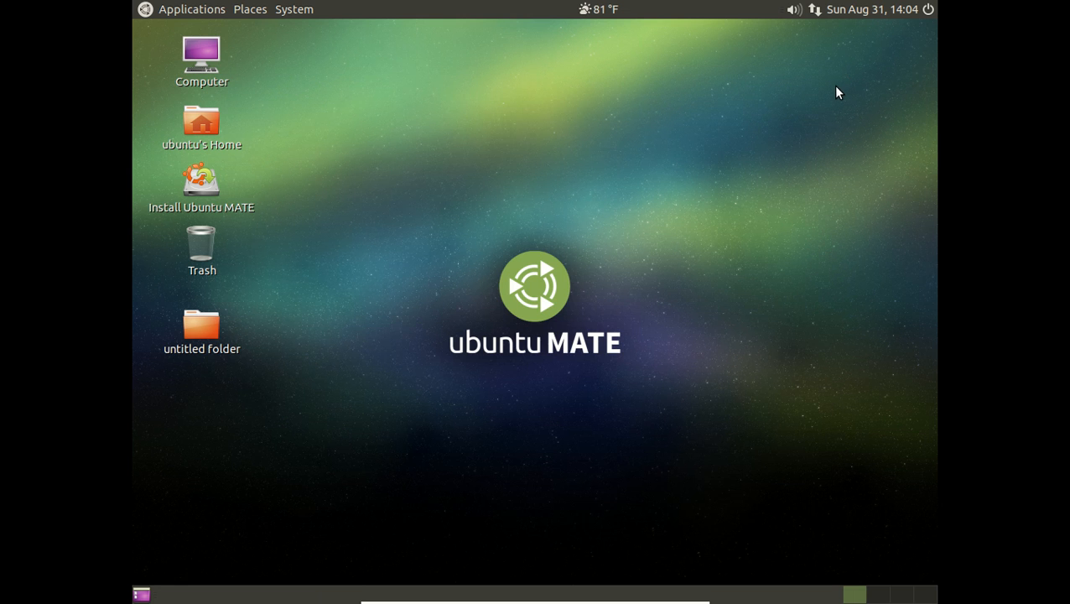
pyautogui.moveTo(637, 208)
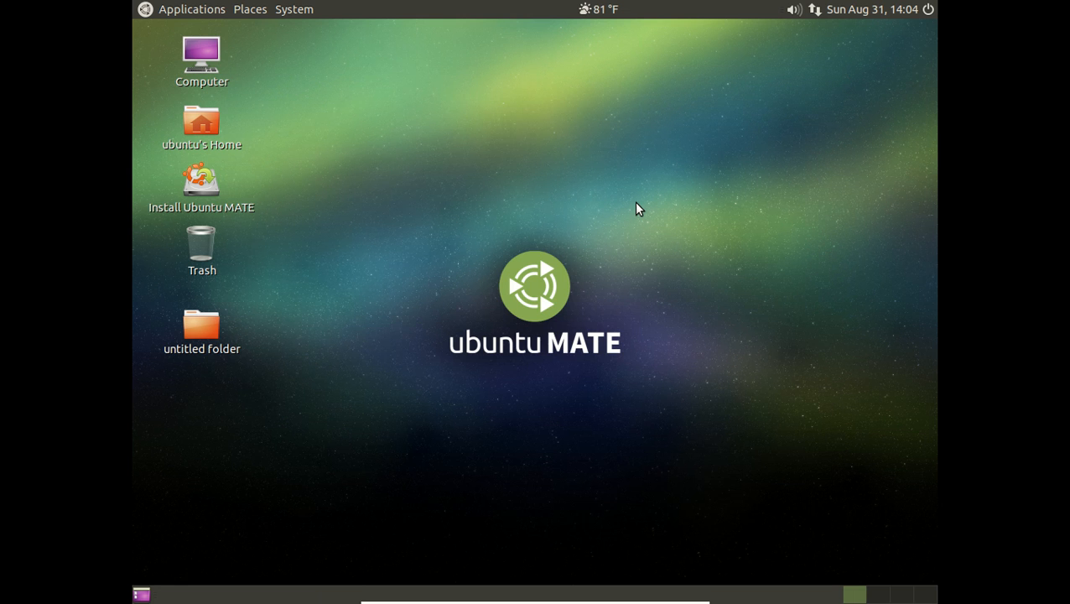
pyautogui.moveTo(257, 110)
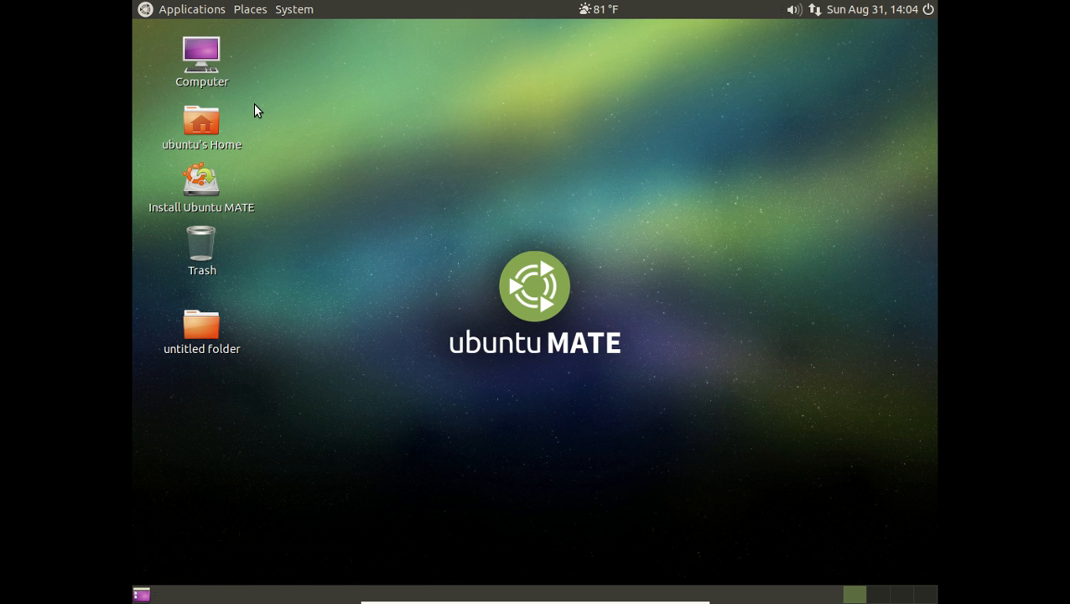
pyautogui.moveTo(159, 12)
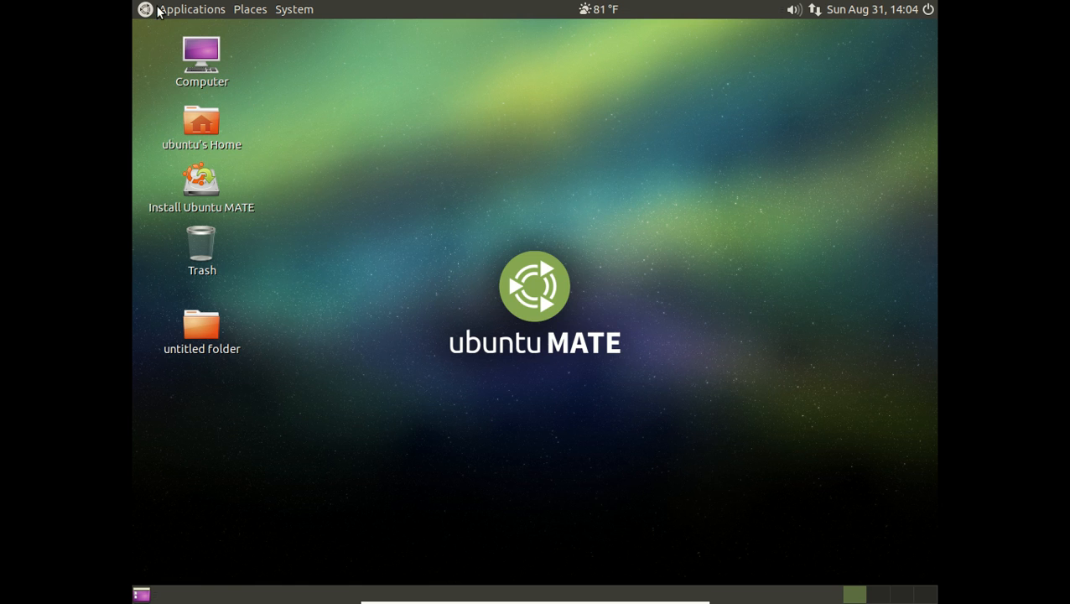
pyautogui.click(192, 9)
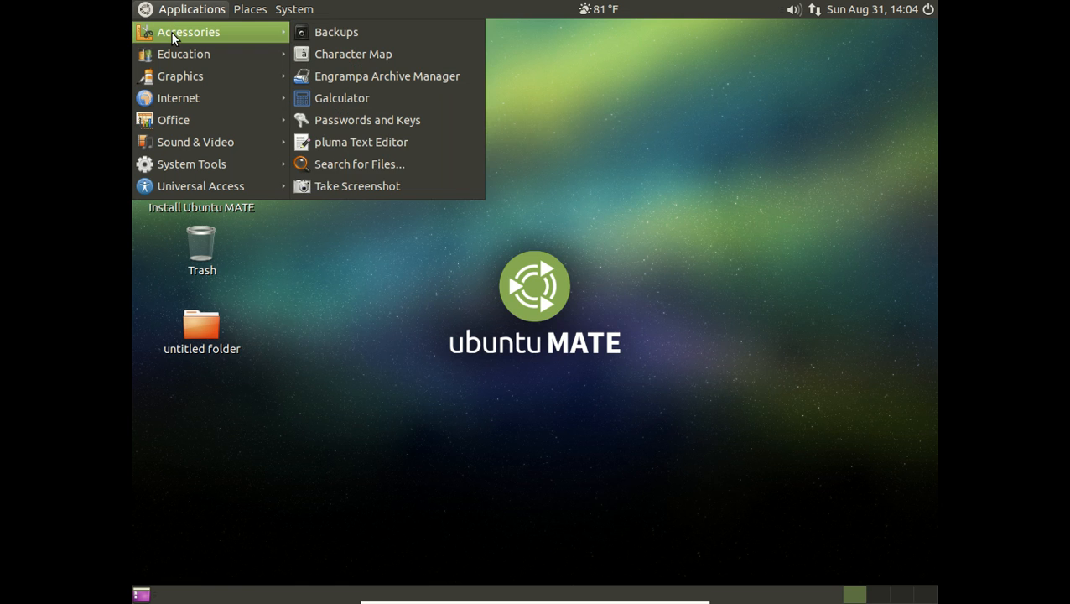
pyautogui.moveTo(183, 54)
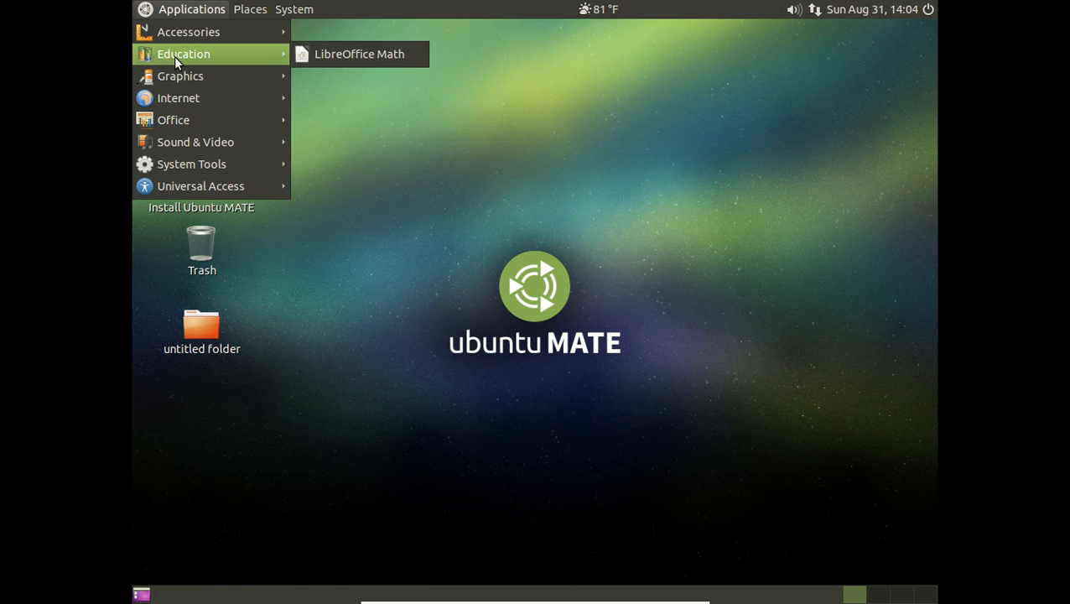
pyautogui.moveTo(180, 76)
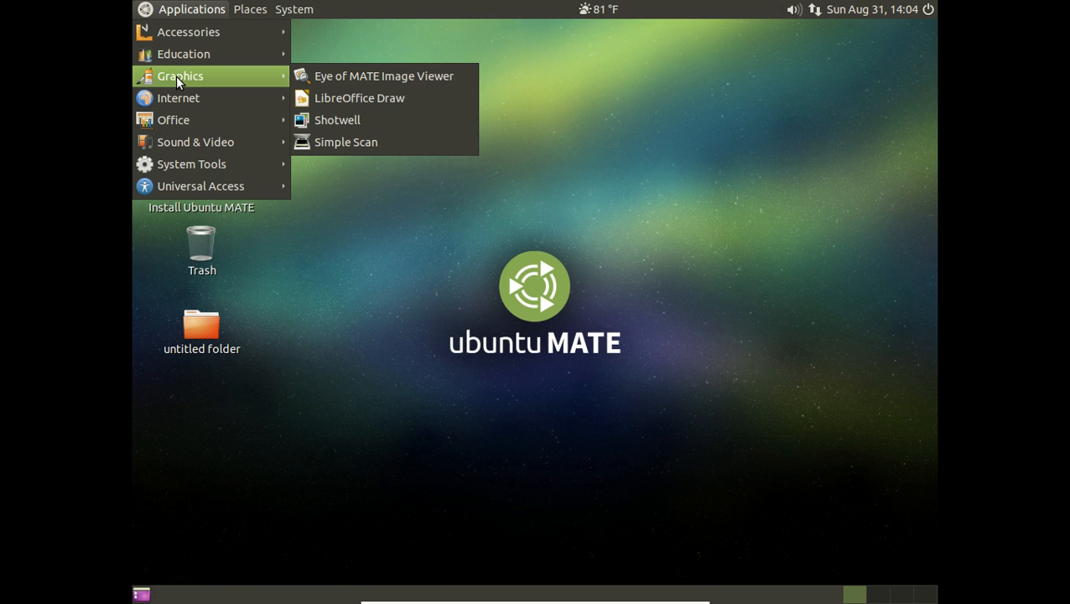
pyautogui.moveTo(180, 92)
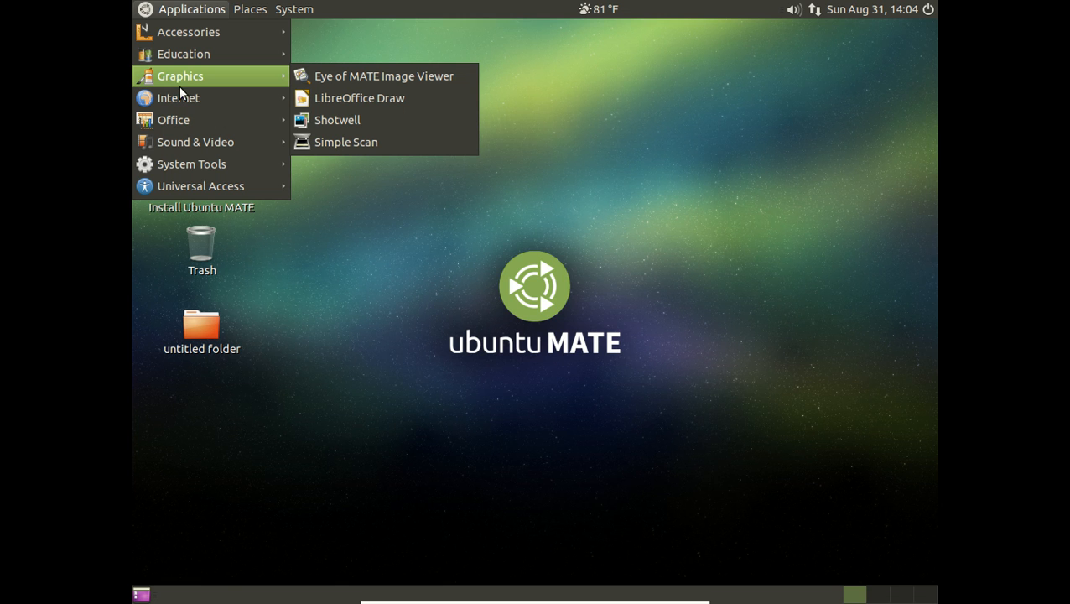
pyautogui.moveTo(179, 98)
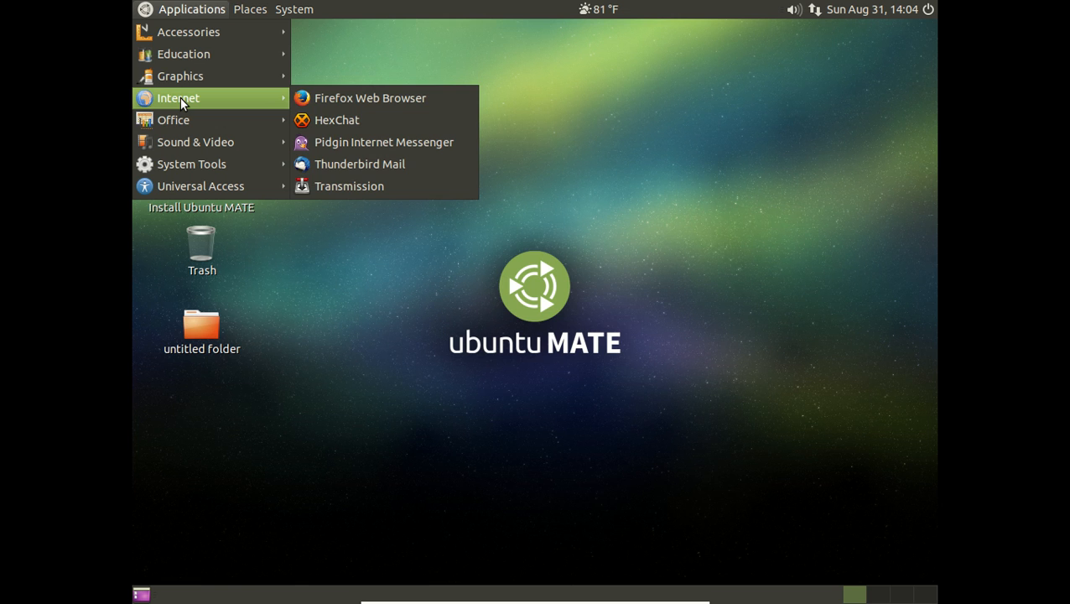
pyautogui.moveTo(183, 142)
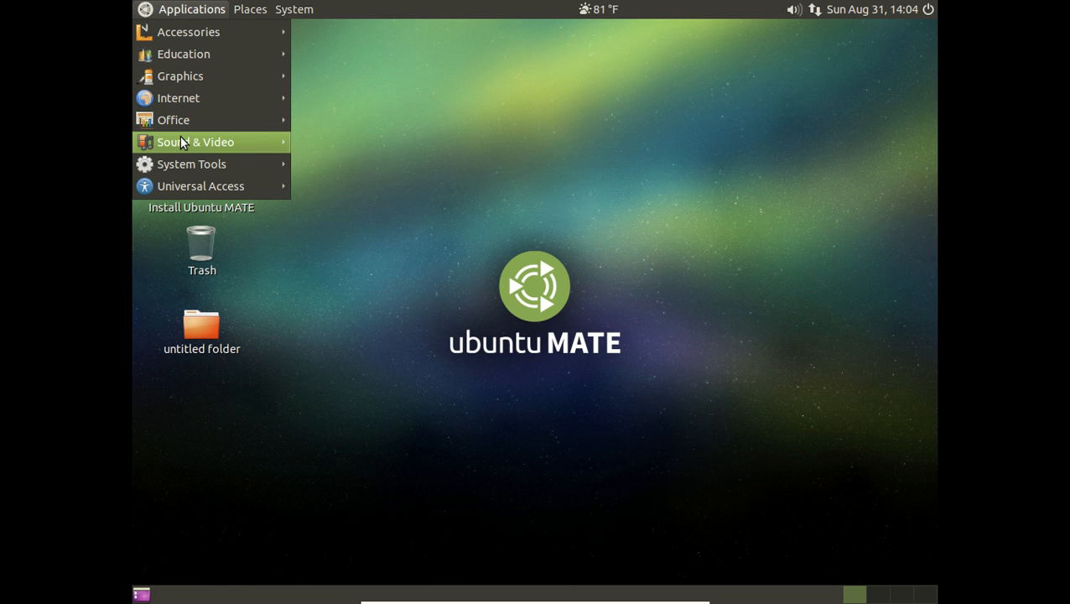
pyautogui.click(194, 142)
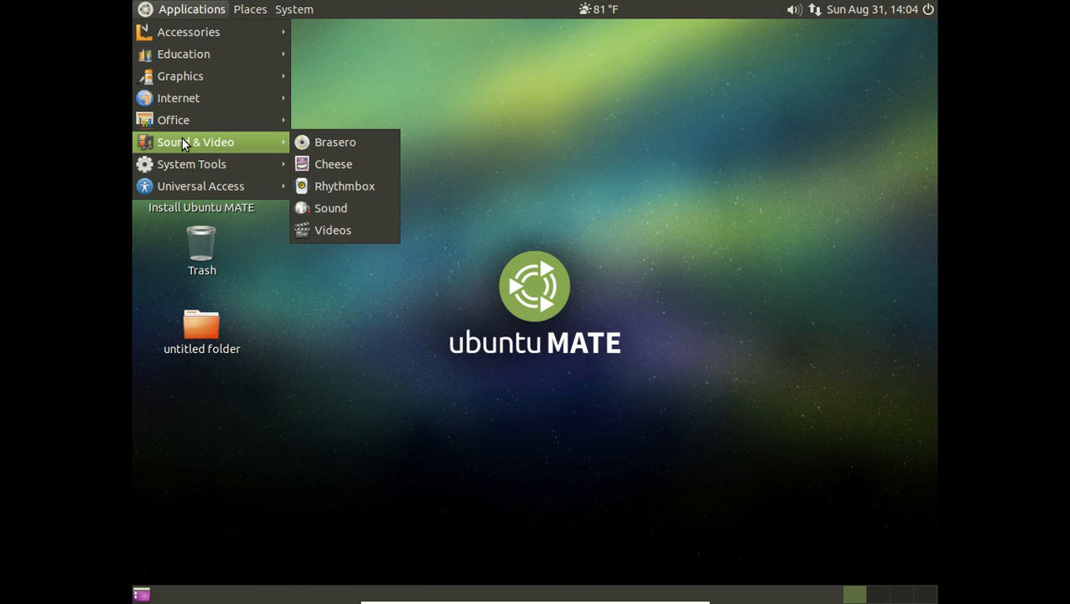
pyautogui.moveTo(344, 186)
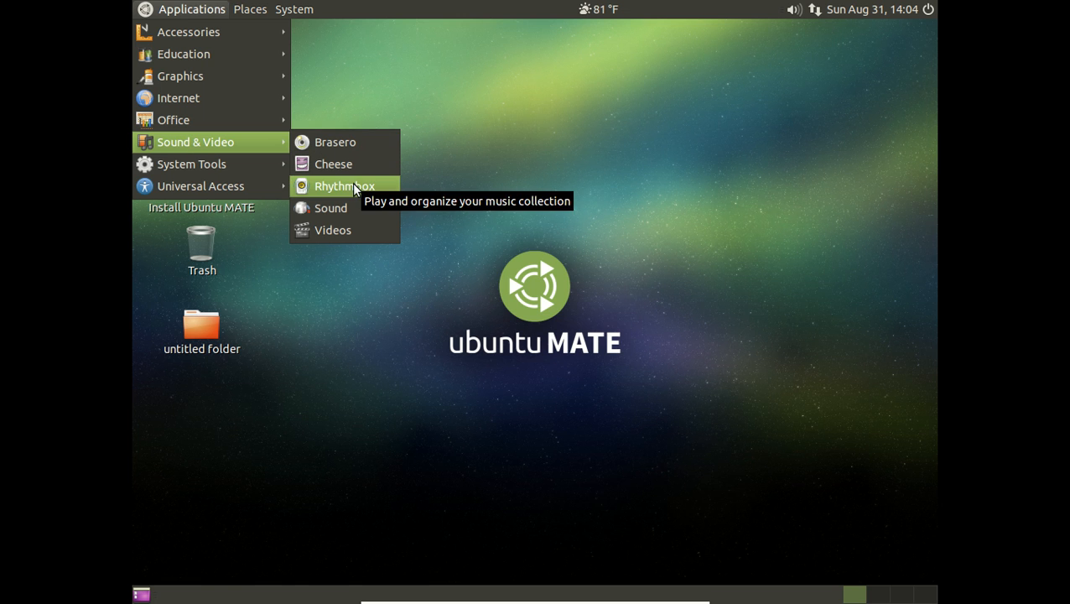
pyautogui.moveTo(348, 230)
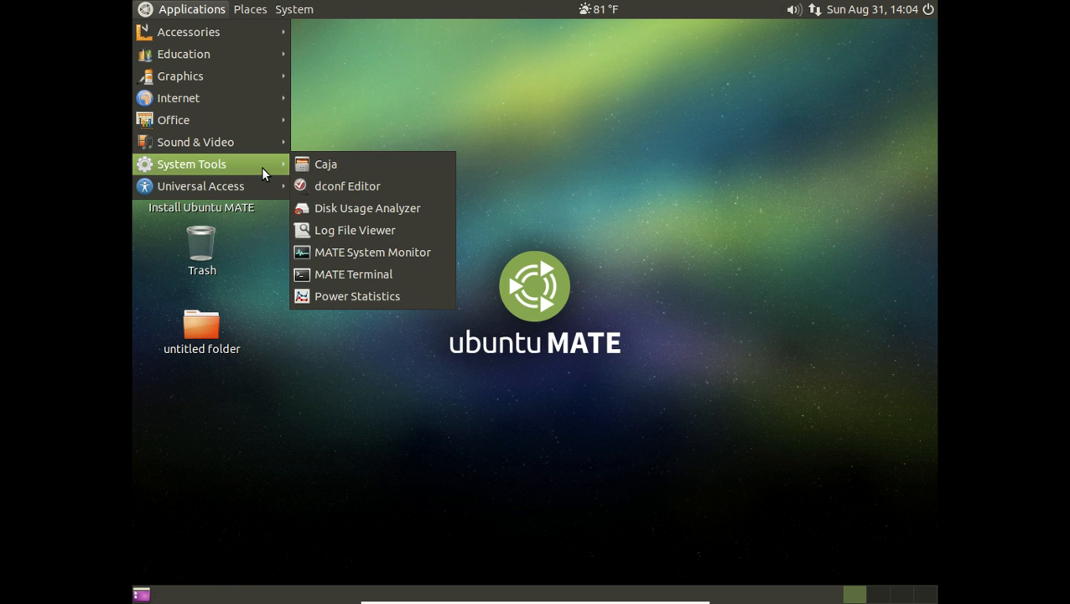
pyautogui.moveTo(345, 208)
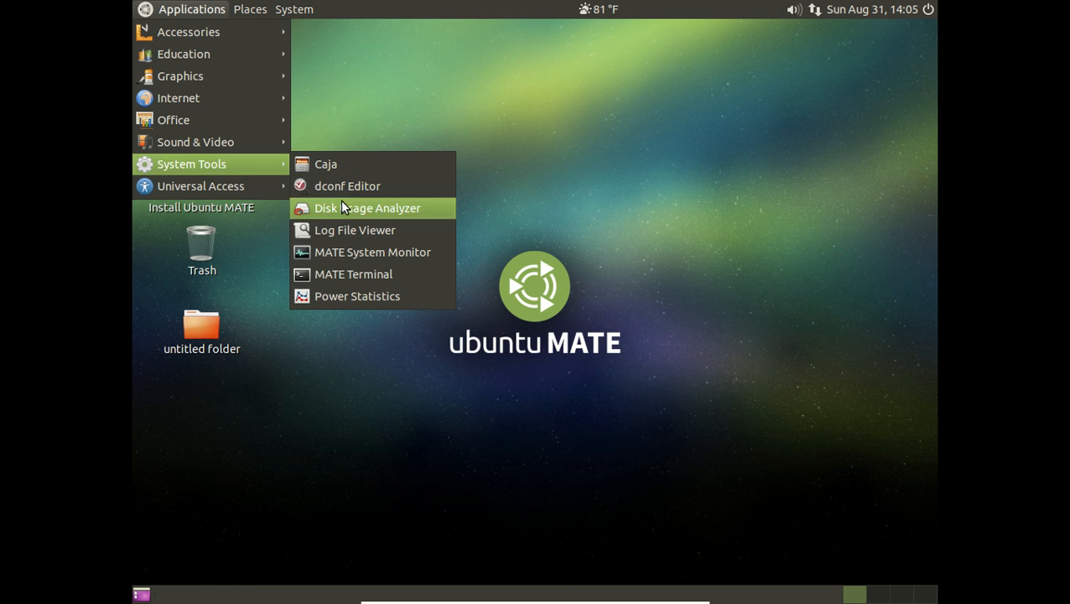
# Step: Launch MATE System Monitor to view its Resources graphs
pyautogui.click(373, 251)
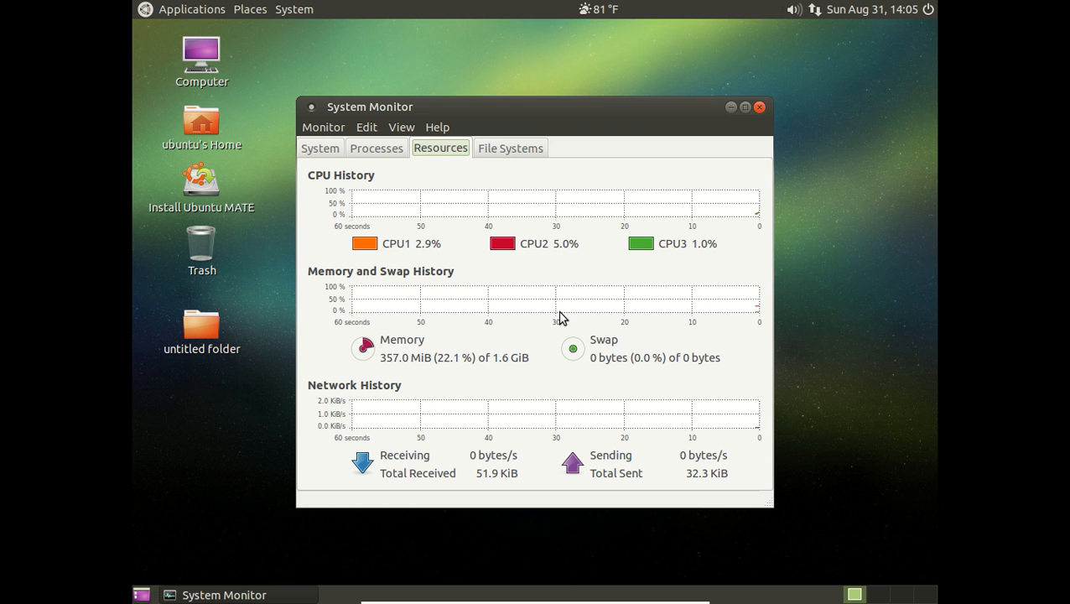
pyautogui.moveTo(502, 396)
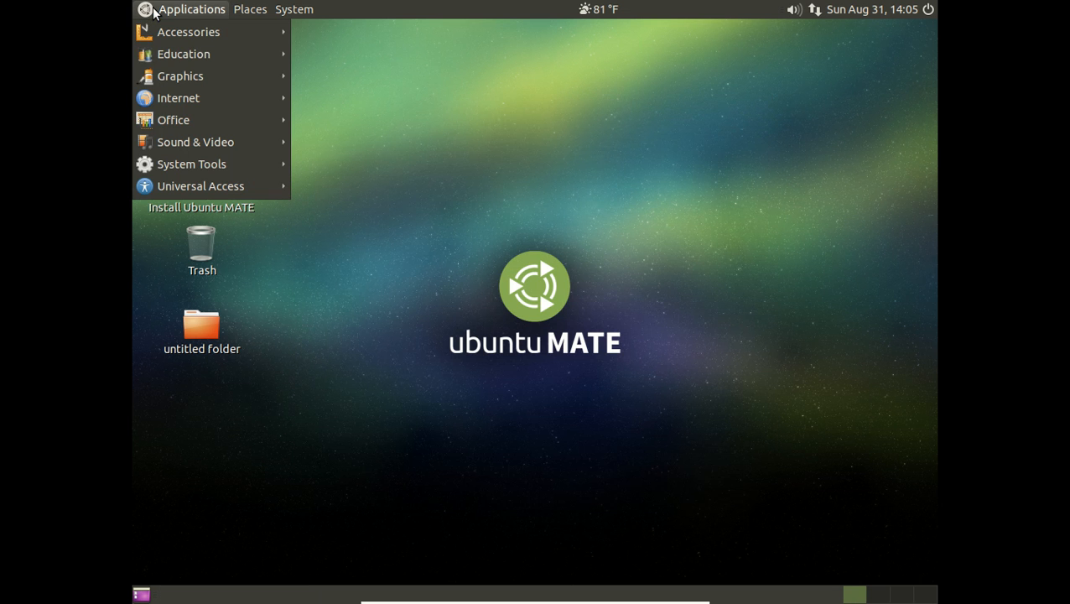
pyautogui.moveTo(201, 186)
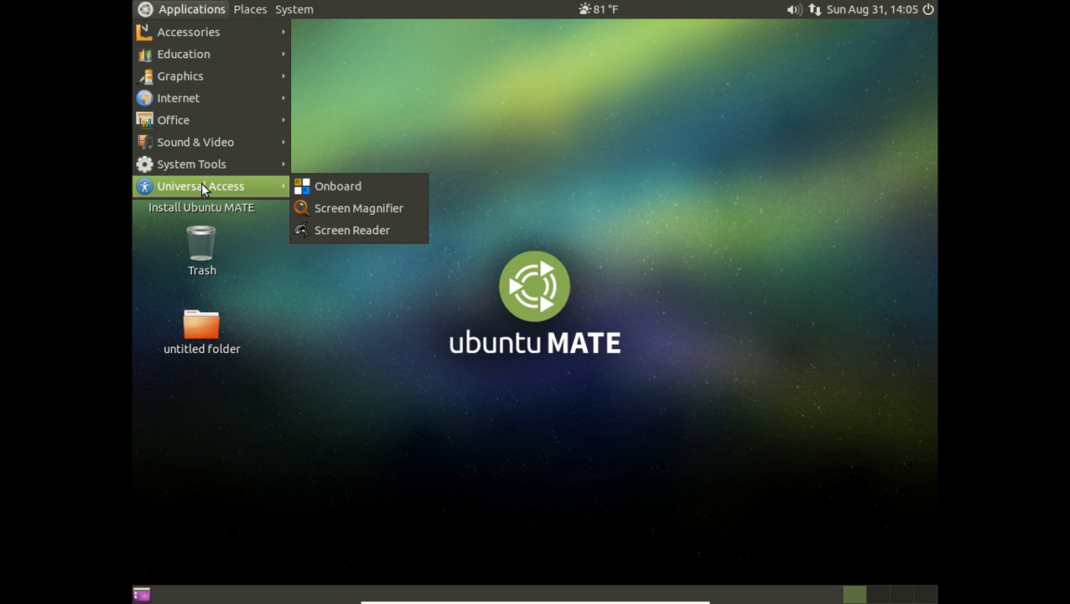
# Step: Dismiss the menu and send the untitled folder to the Trash from its context menu
pyautogui.click(247, 67)
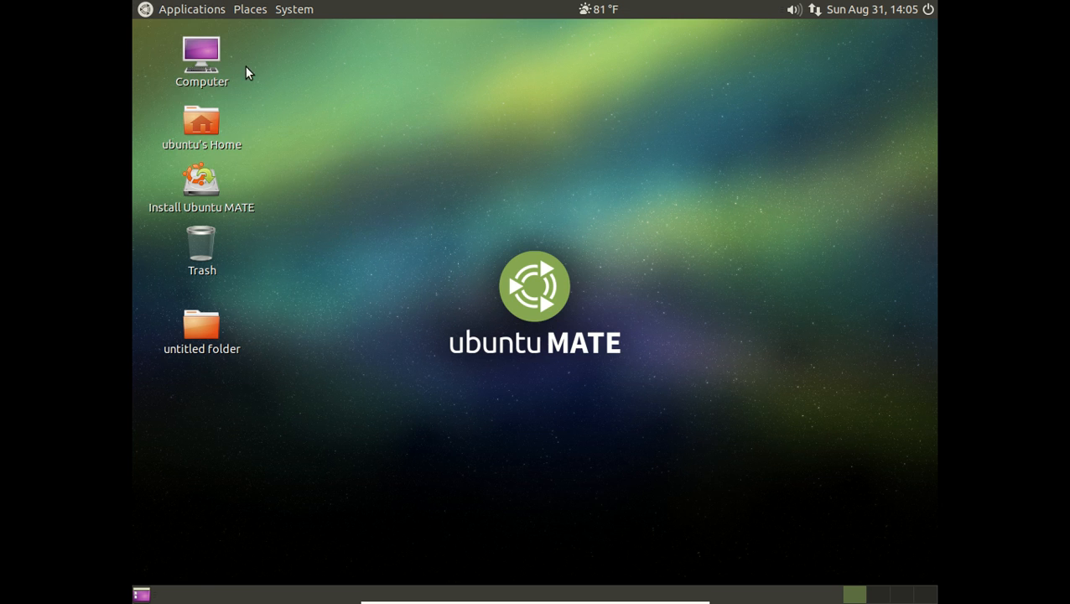
pyautogui.click(202, 326)
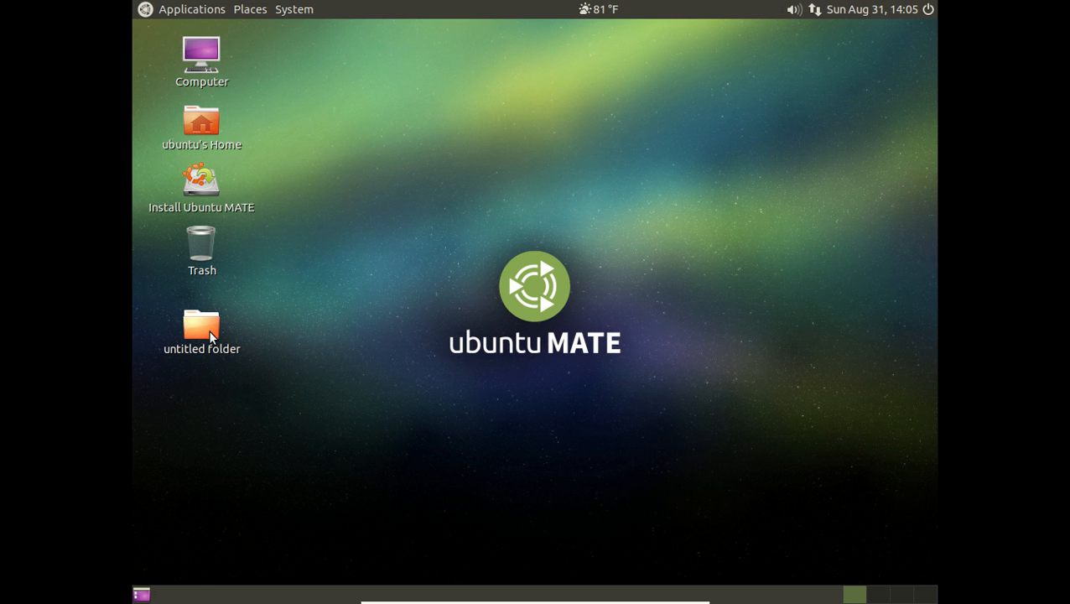
pyautogui.rightClick(202, 325)
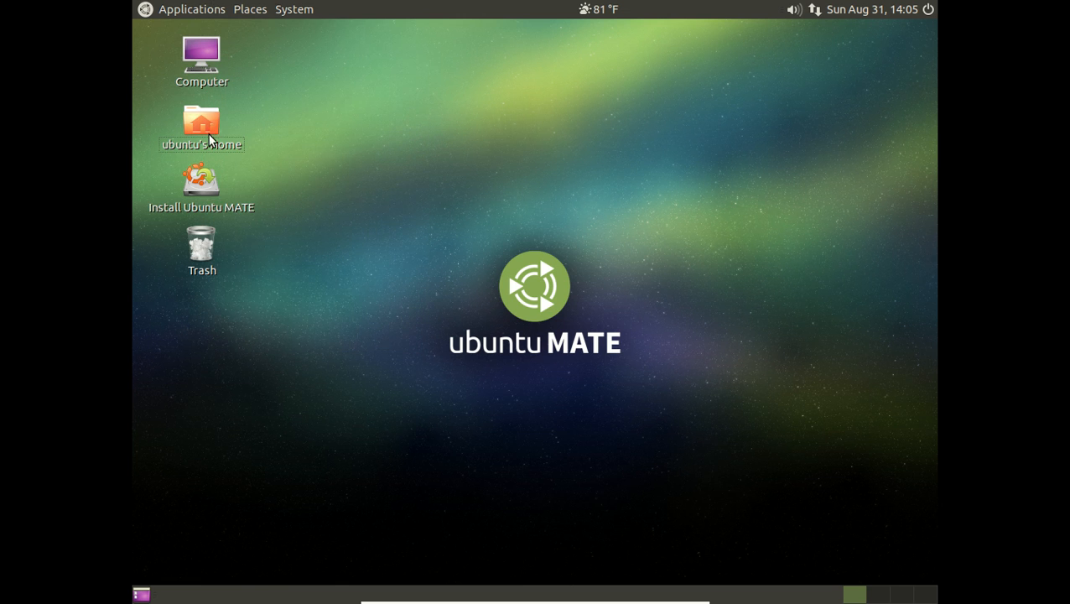
pyautogui.moveTo(201, 180)
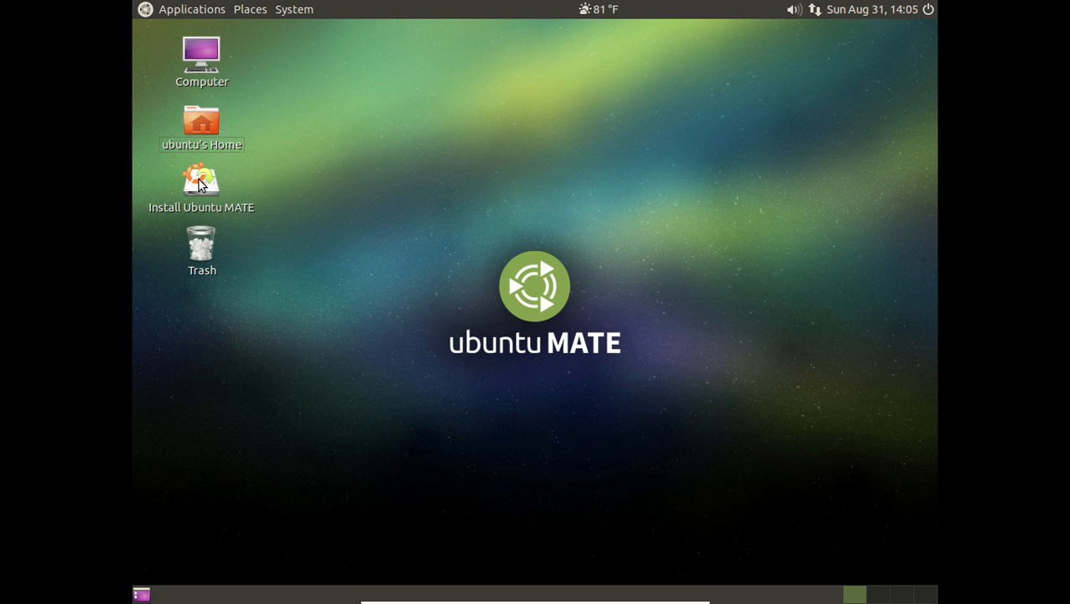
pyautogui.click(202, 183)
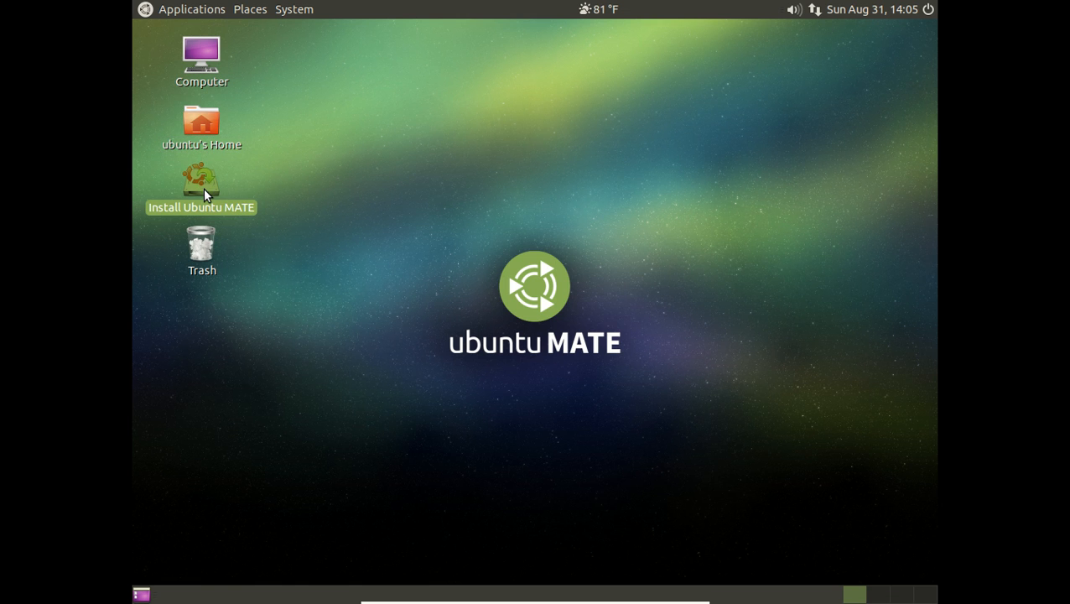
pyautogui.moveTo(215, 197)
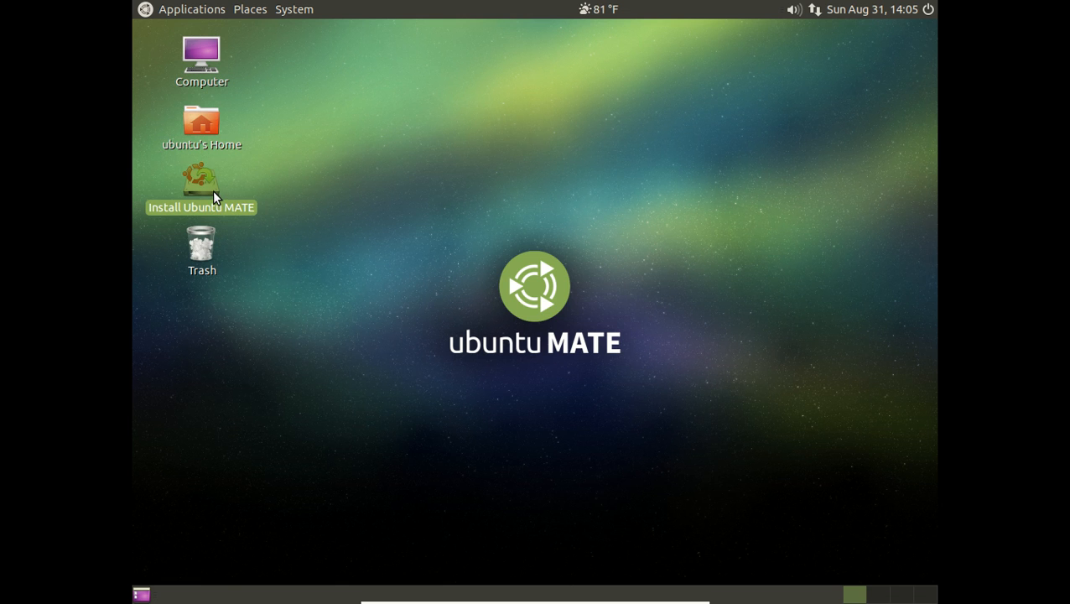
pyautogui.moveTo(576, 201)
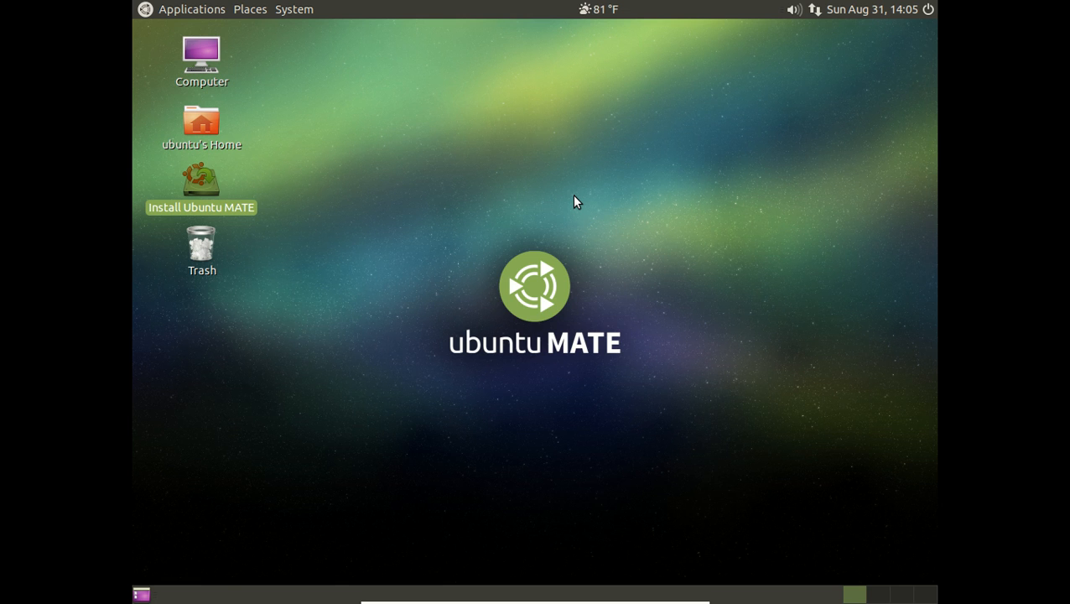
pyautogui.moveTo(216, 190)
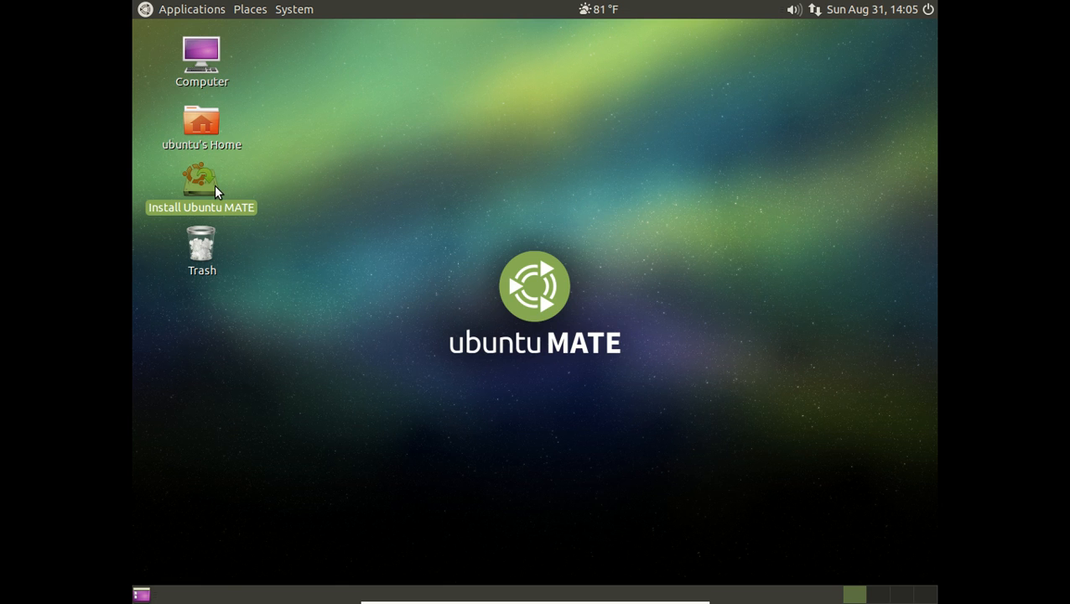
# Step: Launch Install Ubuntu MATE from its desktop icon and wait for the Welcome screen
pyautogui.doubleClick(202, 180)
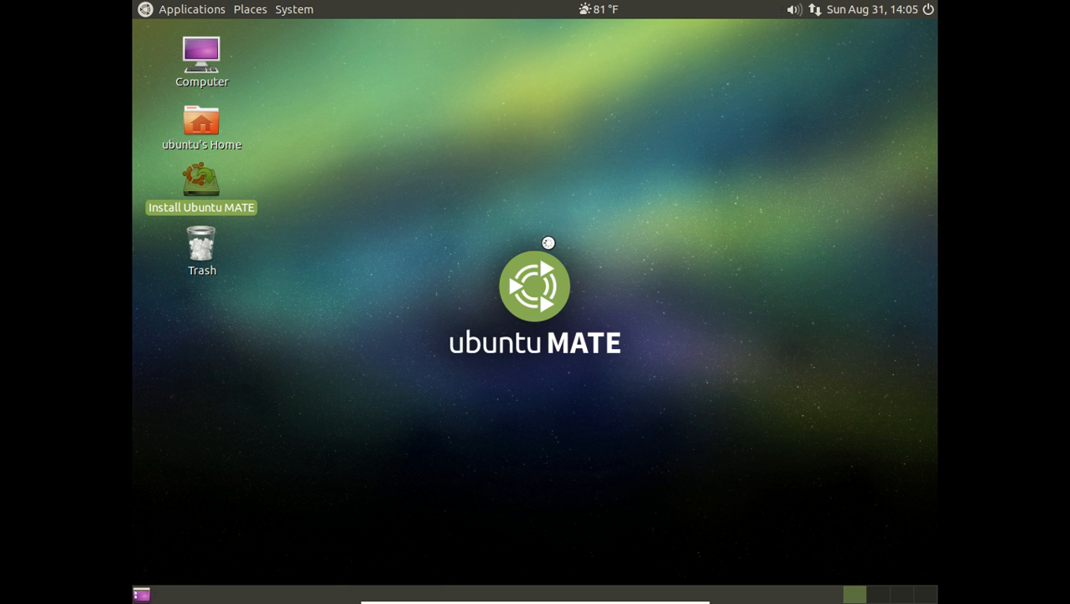
pyautogui.moveTo(721, 491)
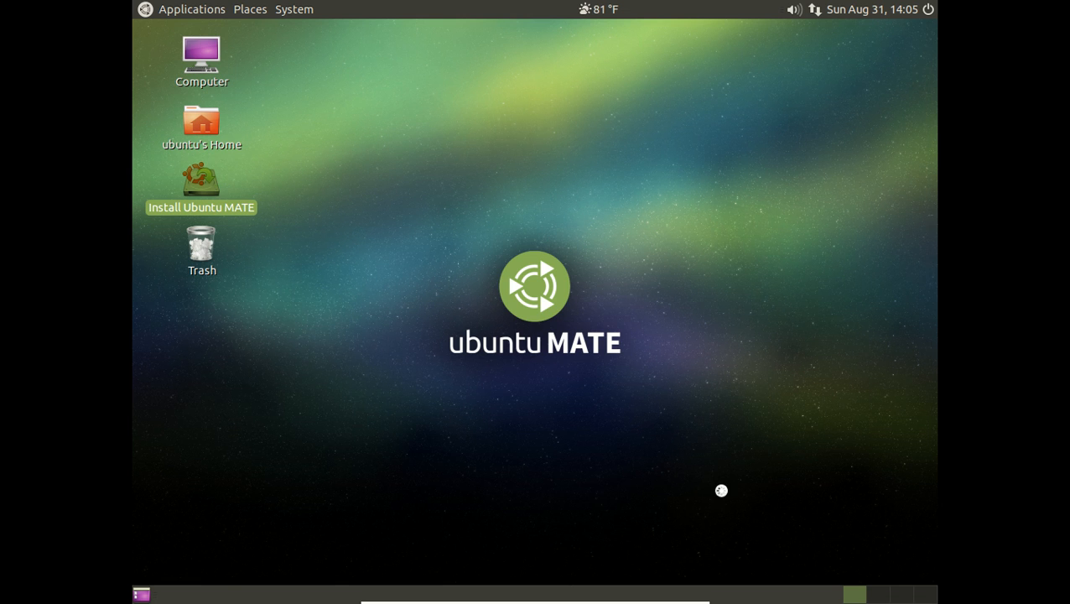
pyautogui.moveTo(851, 594)
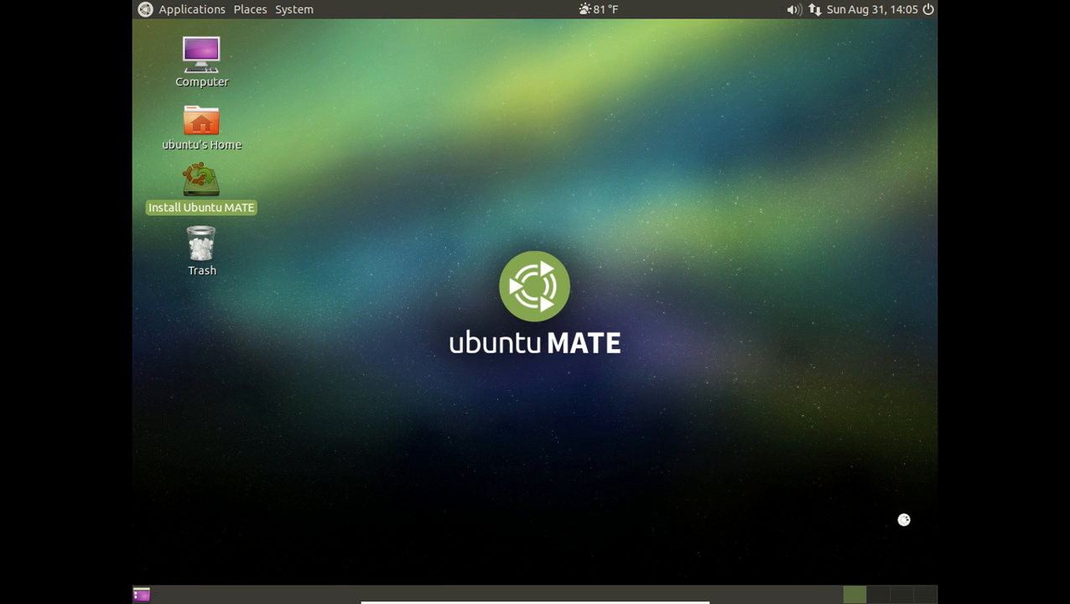
pyautogui.rightClick(814, 599)
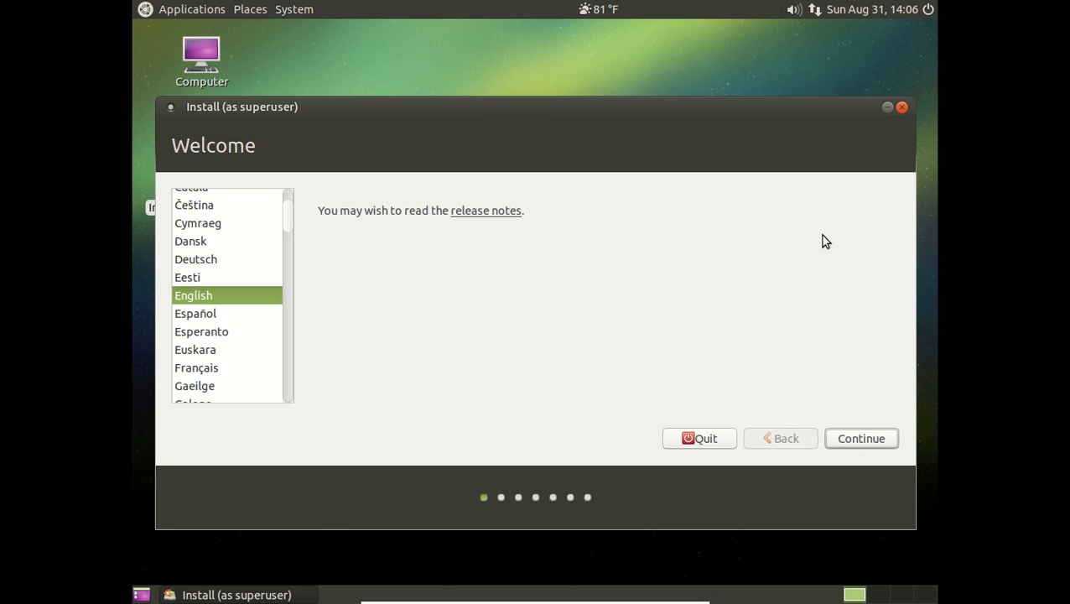
pyautogui.moveTo(904, 107)
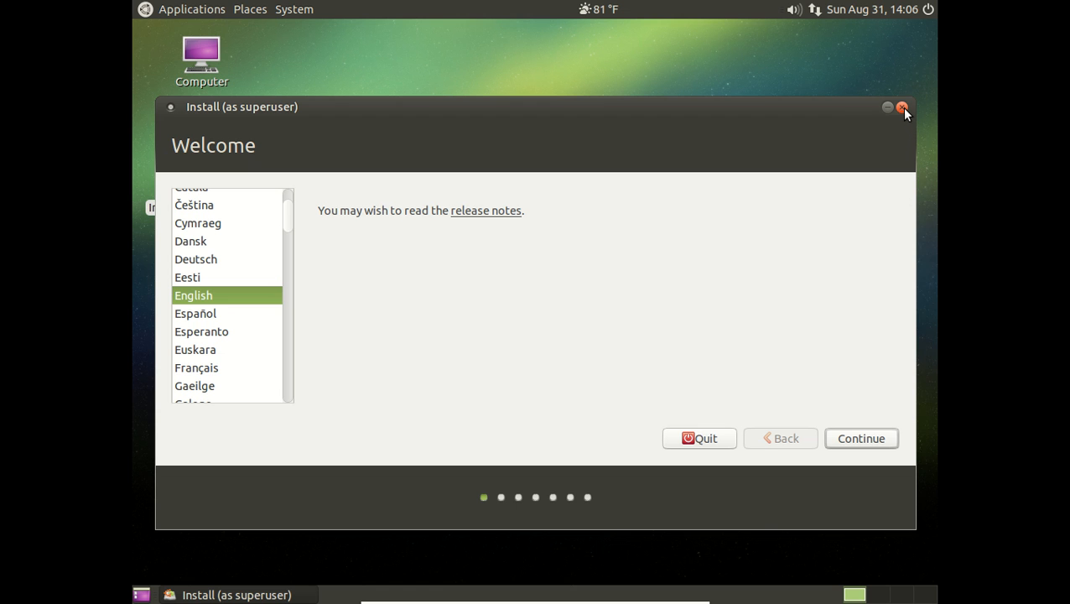
pyautogui.moveTo(906, 109)
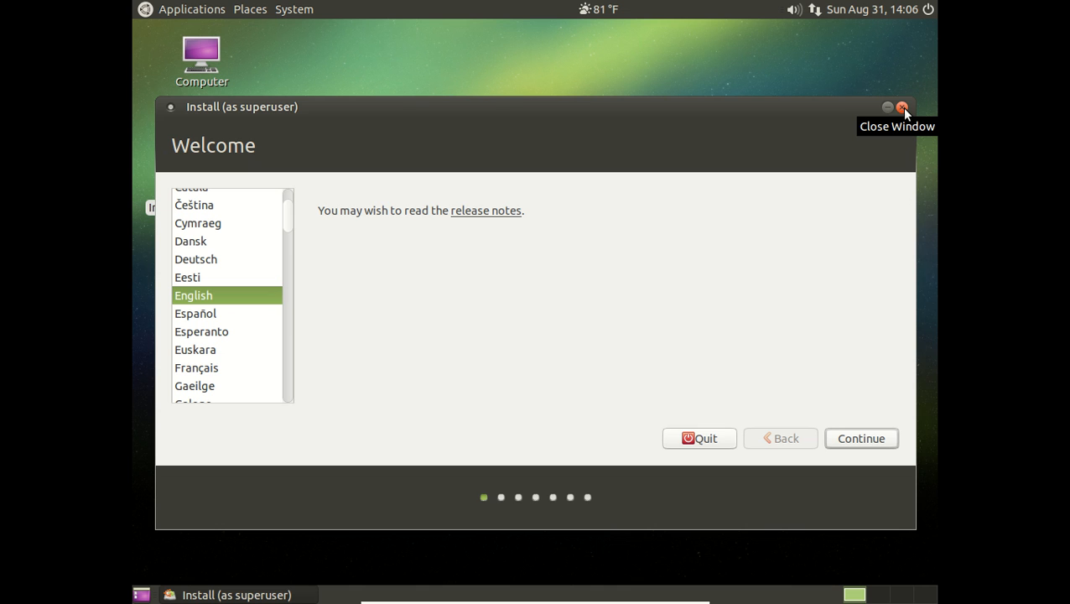
# Step: Close the installer window from the Welcome screen without installing
pyautogui.click(901, 107)
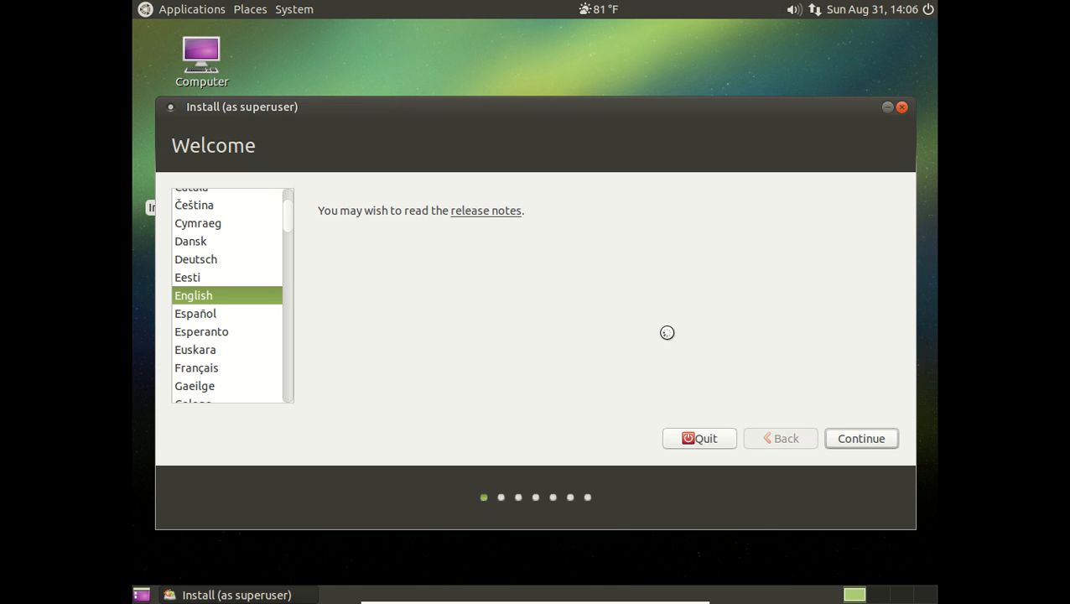
pyautogui.moveTo(813, 79)
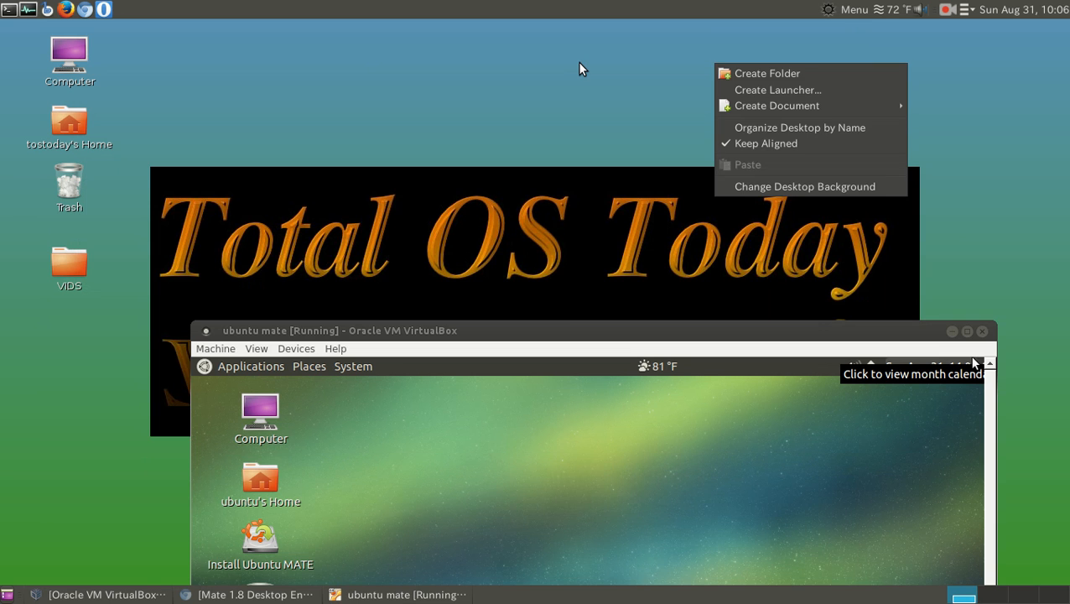
# Step: Dismiss the stray desktop menu, then close the VM window choosing Power off the machine
pyautogui.click(582, 69)
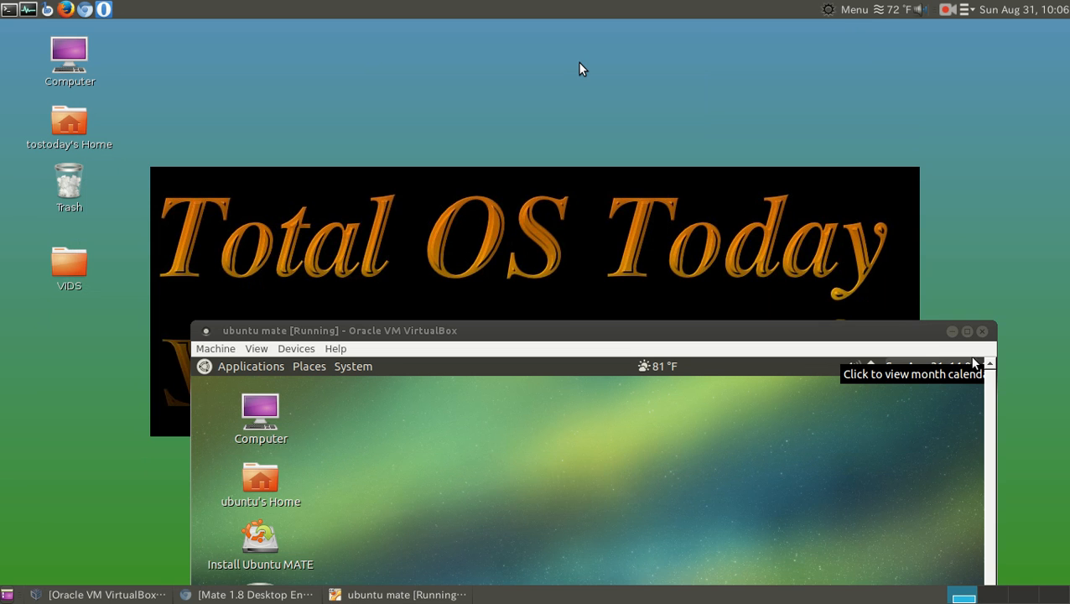
pyautogui.moveTo(641, 172)
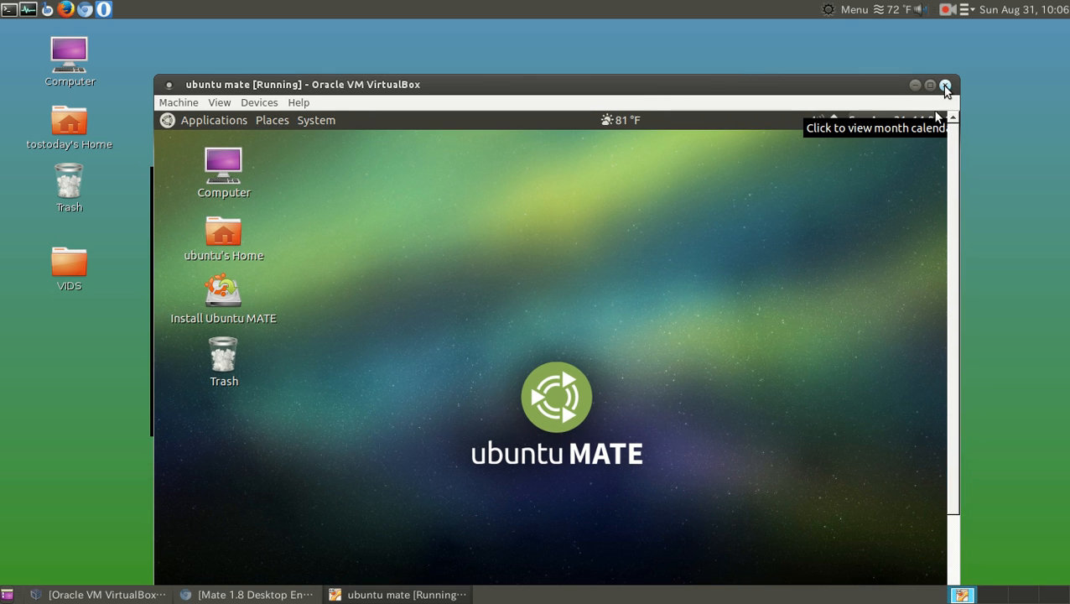
pyautogui.click(945, 84)
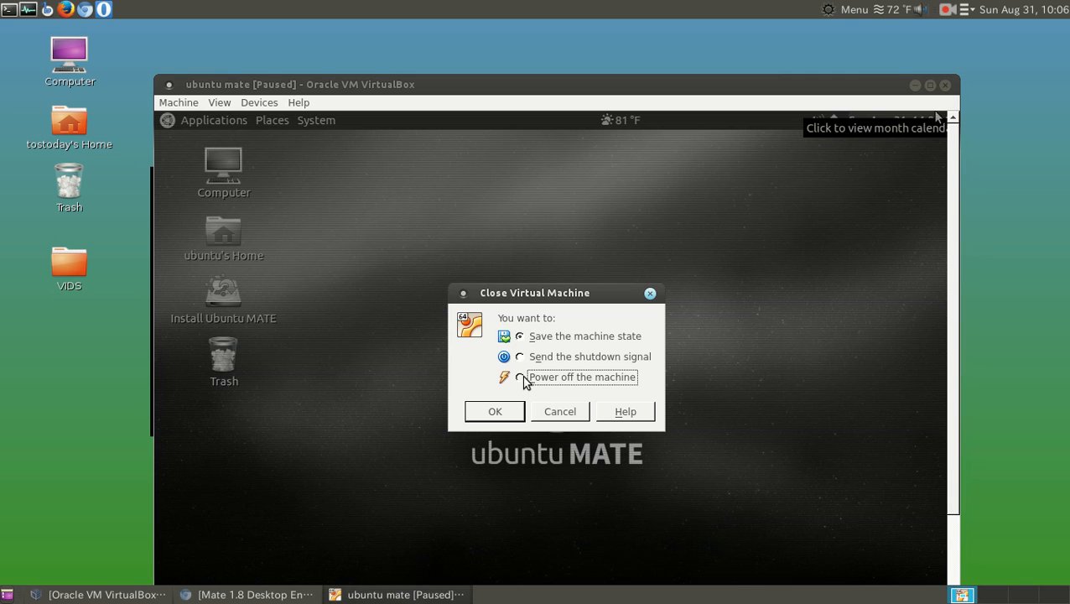
pyautogui.click(495, 412)
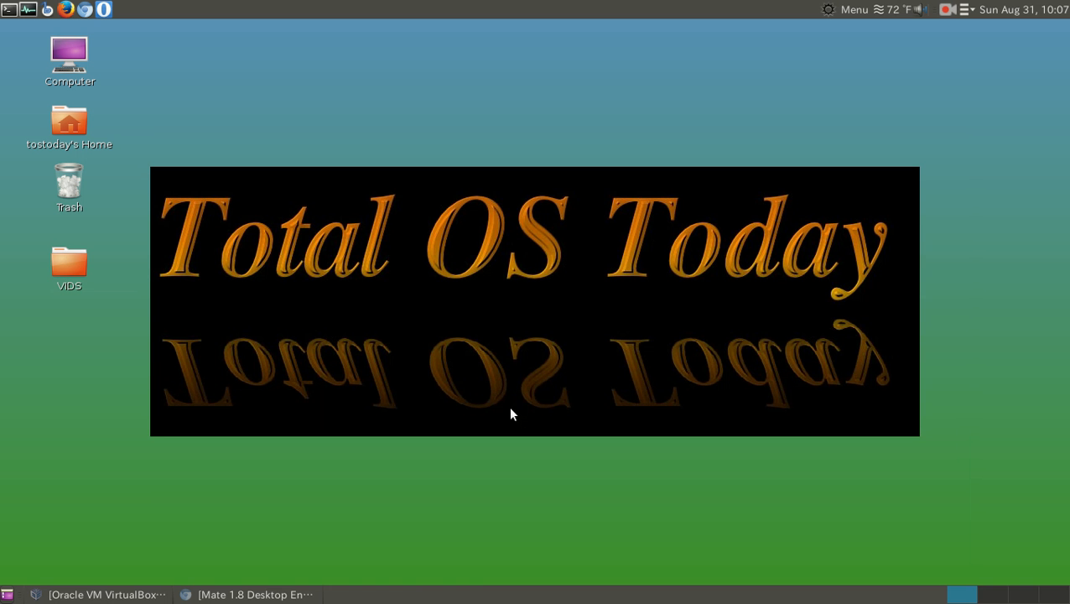
pyautogui.moveTo(632, 103)
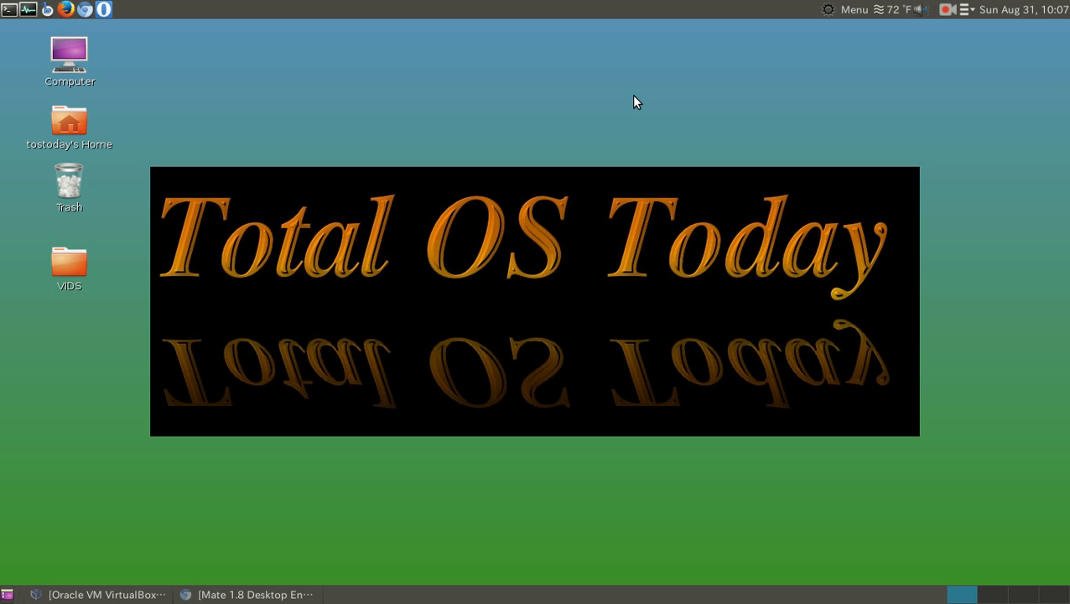
pyautogui.moveTo(867, 122)
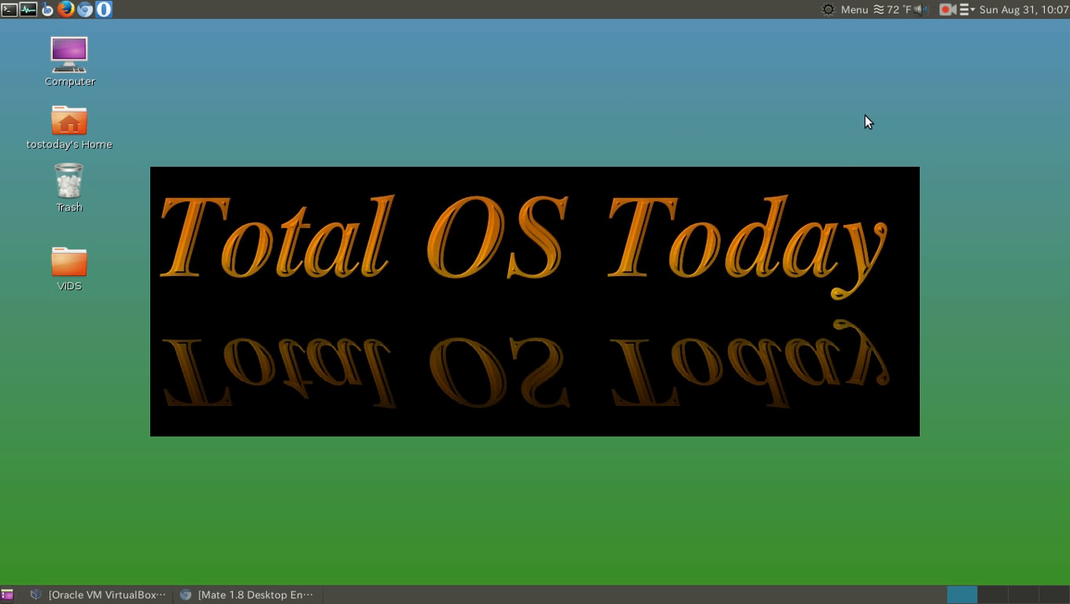